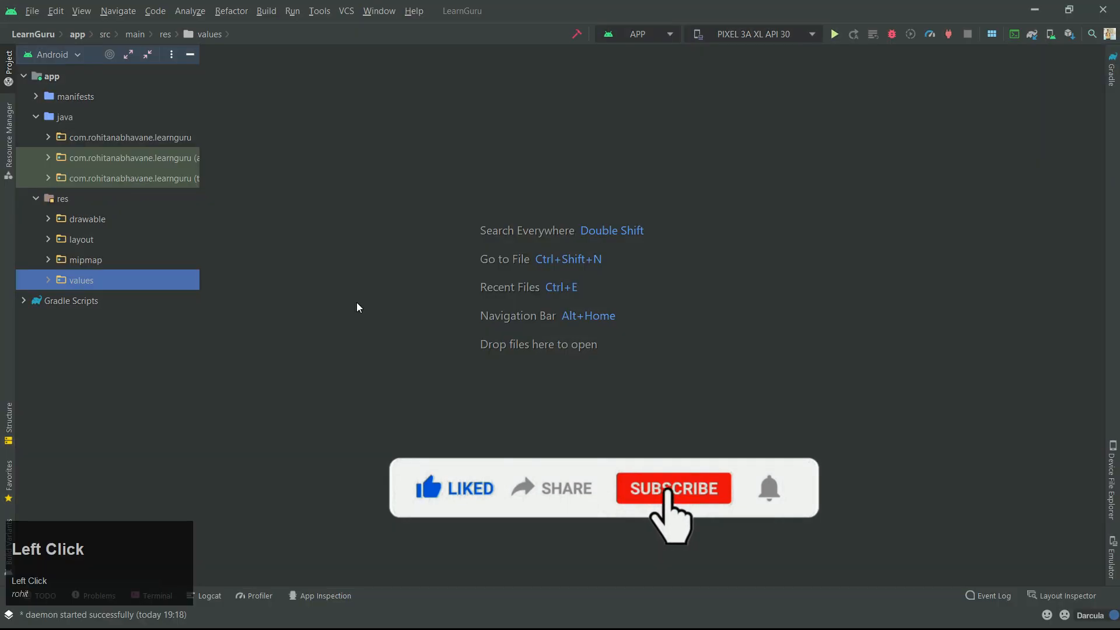
# - Expand the drawable resources folder and bring up its context actions
pyautogui.click(48, 218)
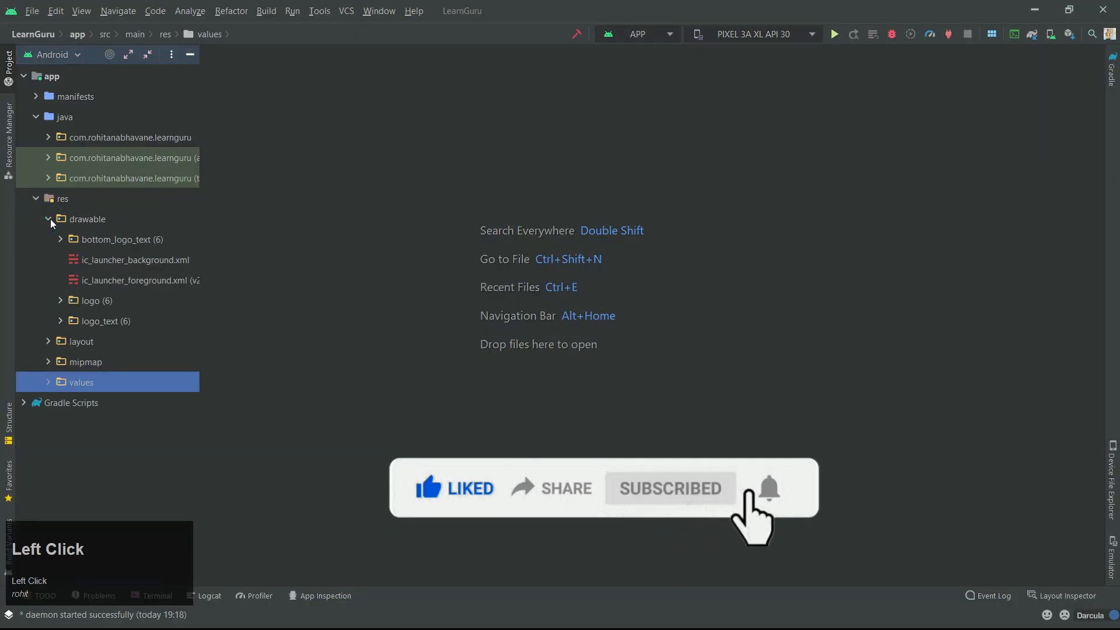
pyautogui.rightClick(87, 218)
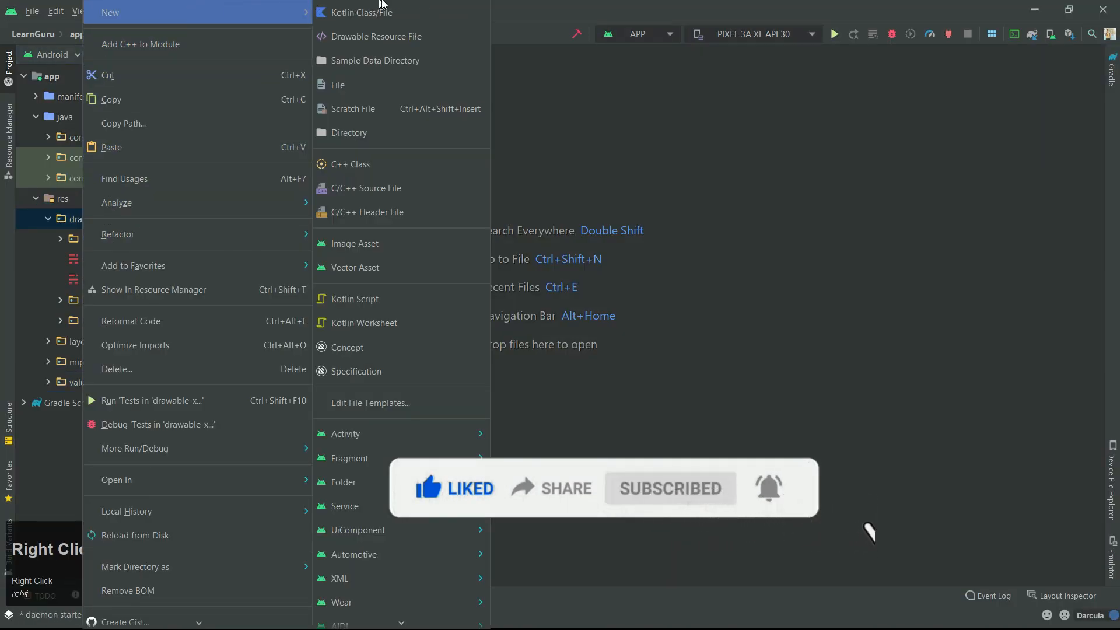
# - Create drawable resource file background_splashscren.xml with a layer-list root element
pyautogui.click(377, 36)
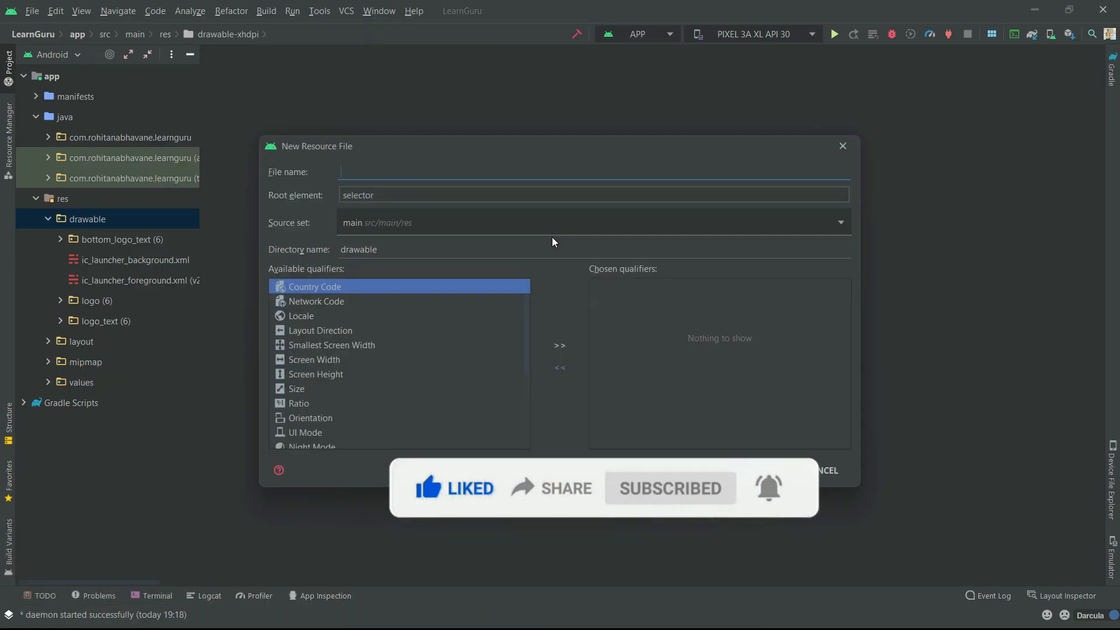
pyautogui.write('background_splash')
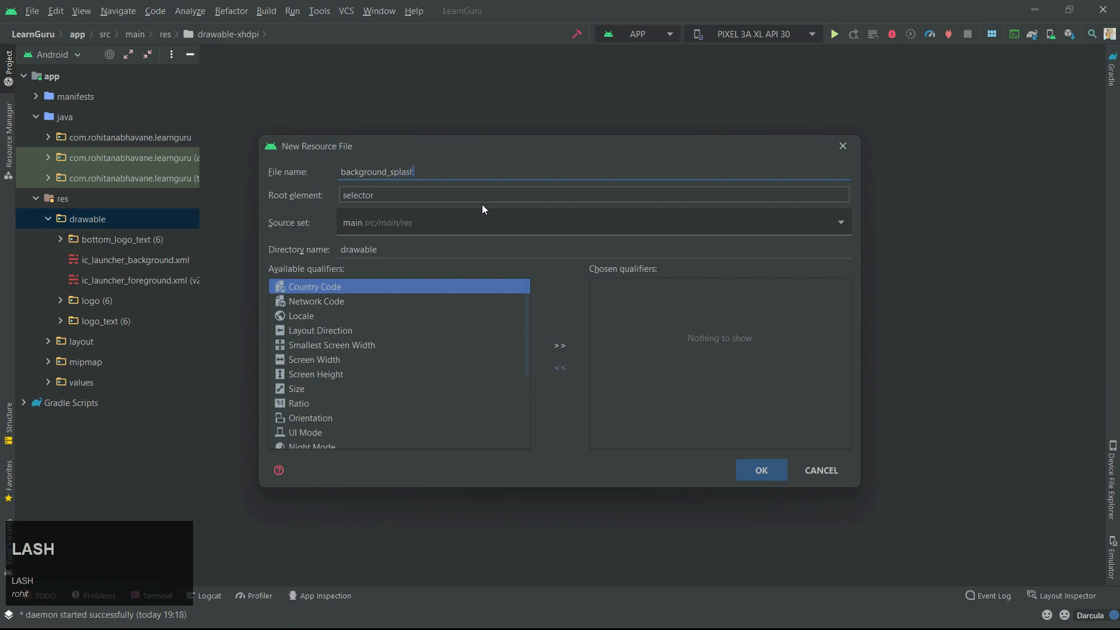
pyautogui.click(760, 470)
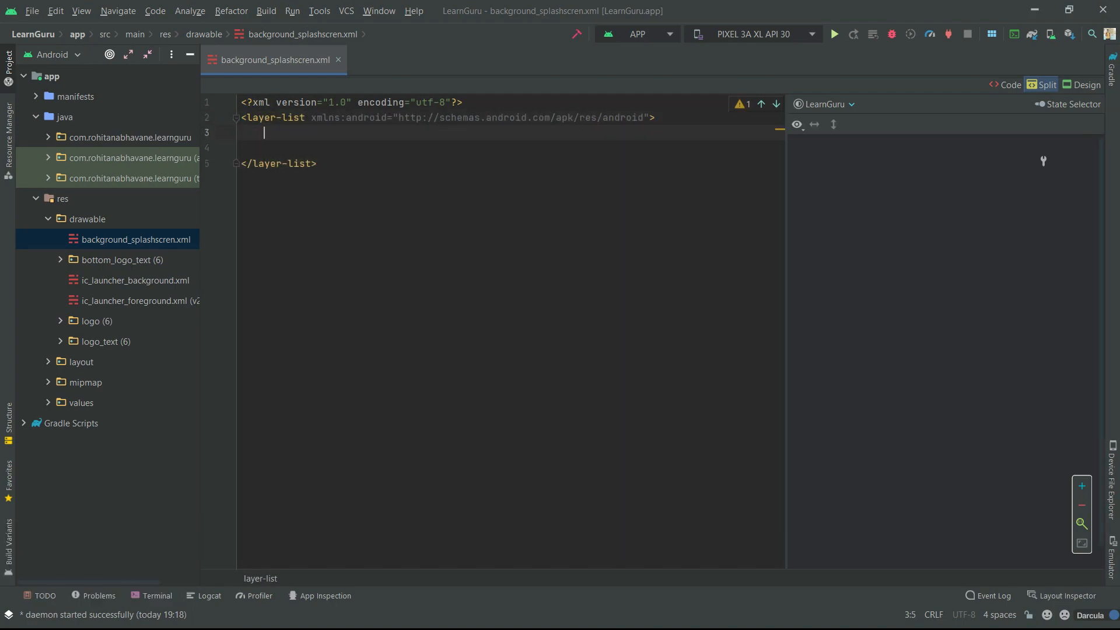
pyautogui.write('<item<')
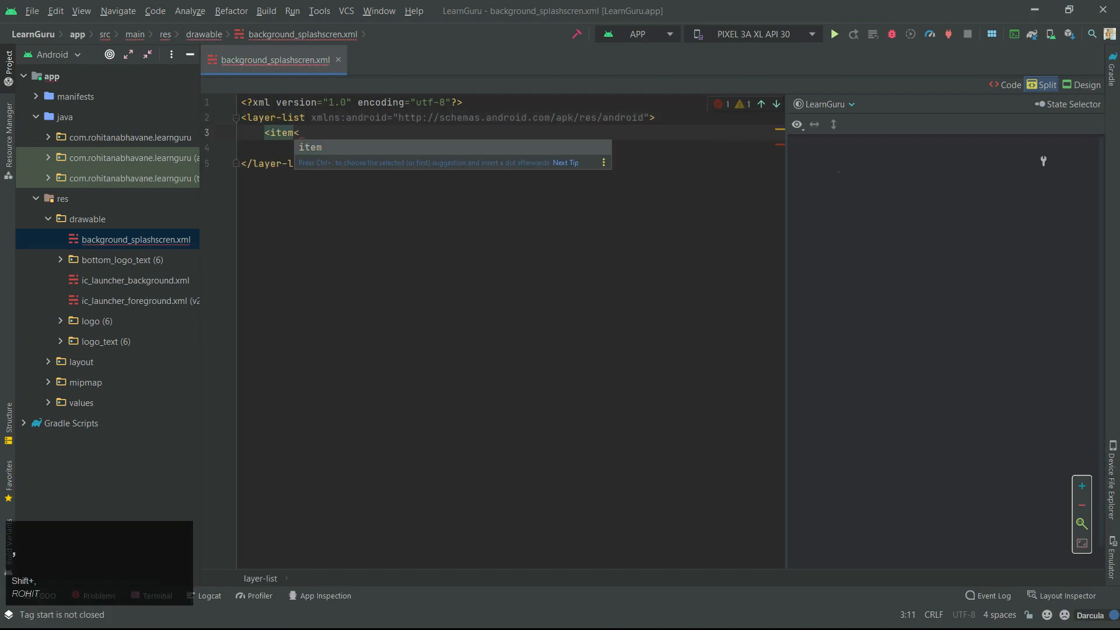
pyautogui.write('a')
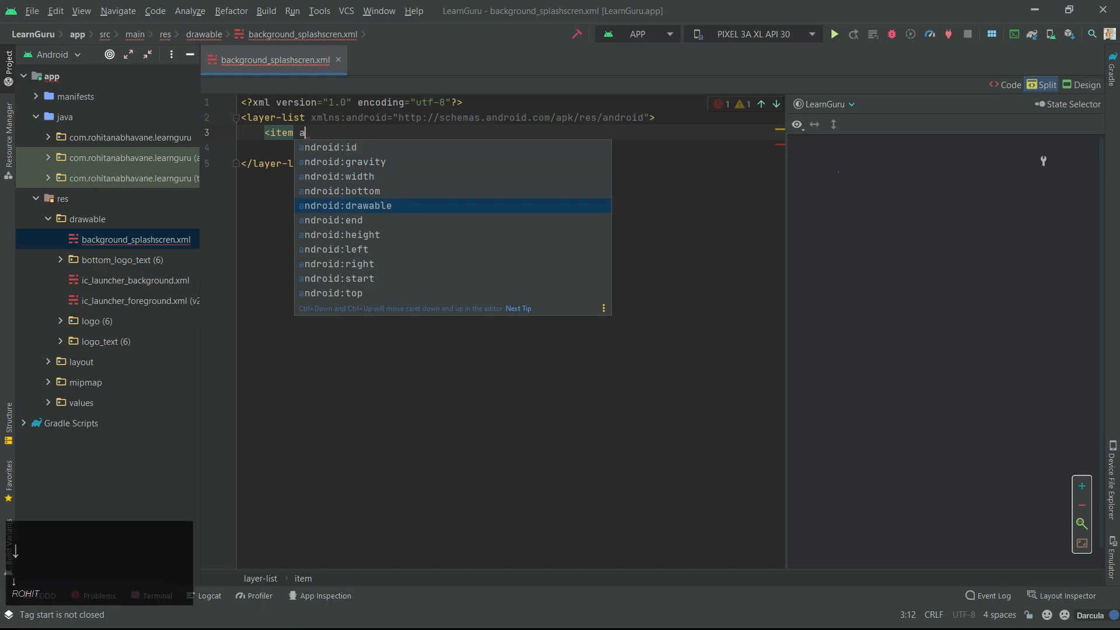
pyautogui.press('Down')
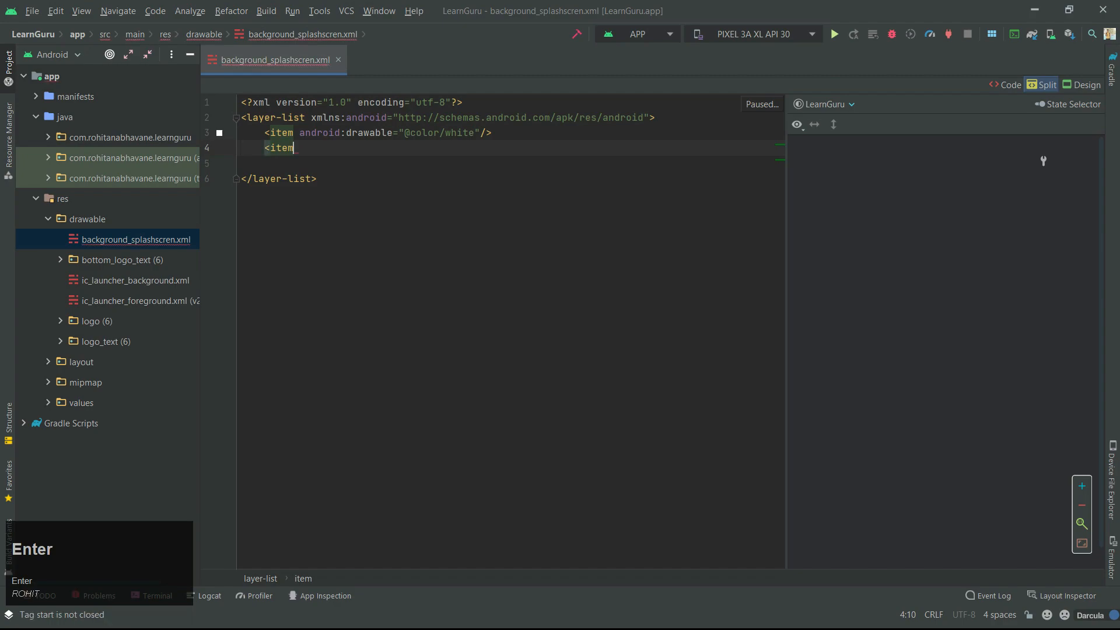
pyautogui.write('>')
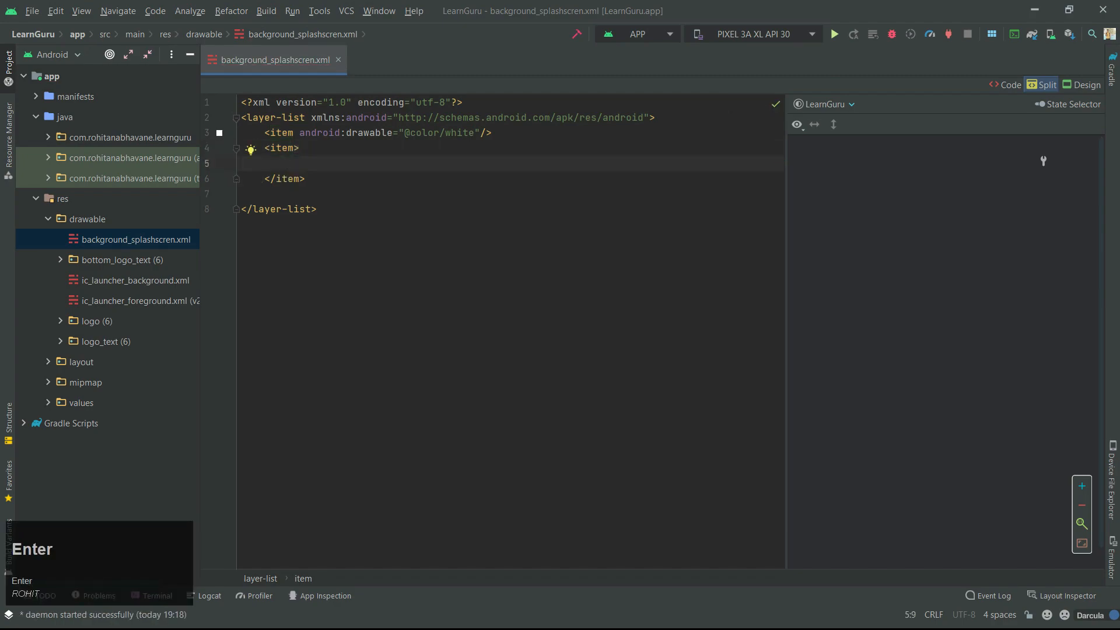
pyautogui.write('bitmap')
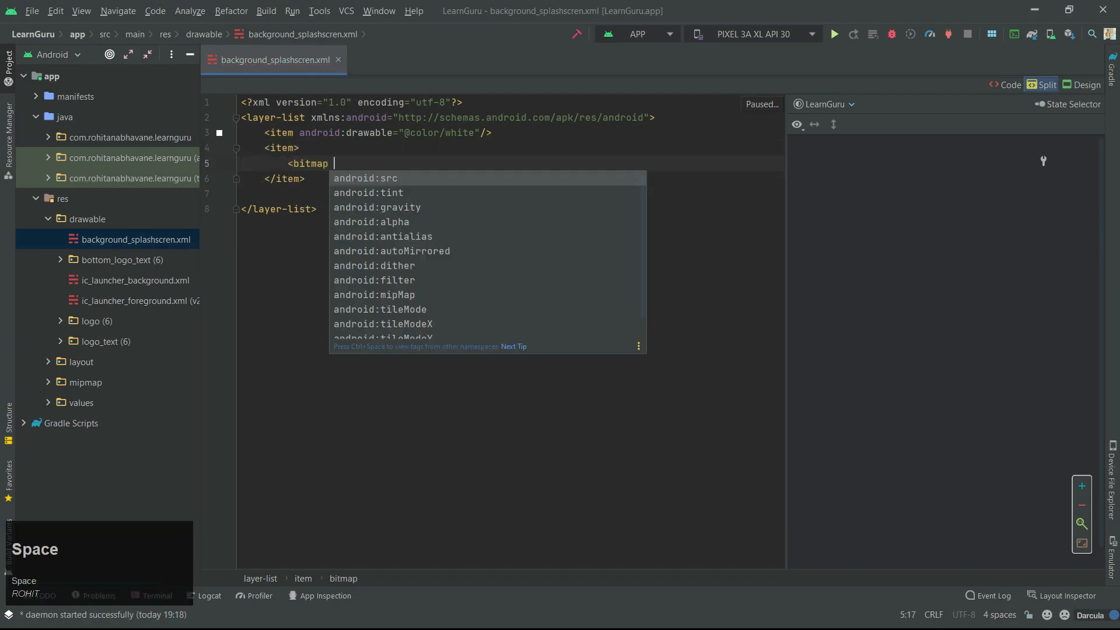
pyautogui.write('android:src=""')
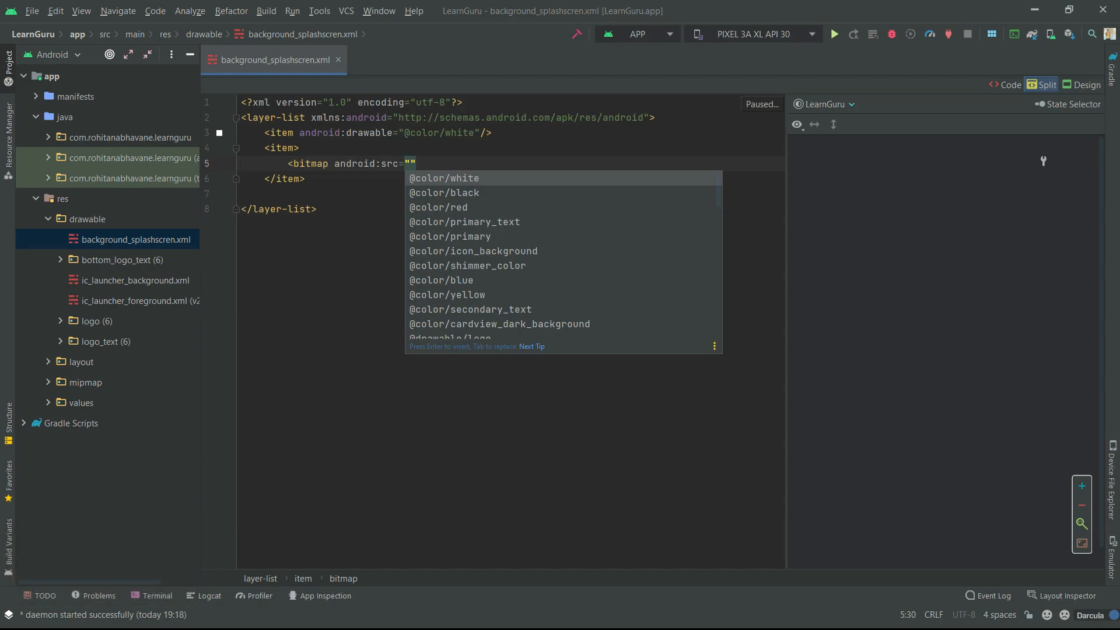
pyautogui.write('@drawable/logo')
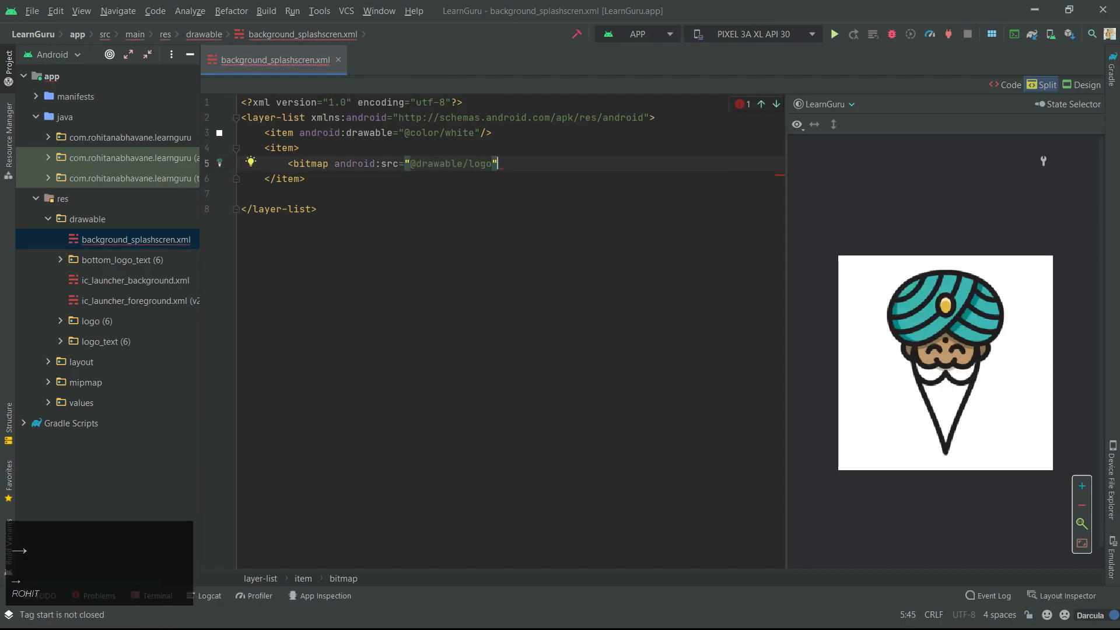
pyautogui.write('android:gravity="center"/>')
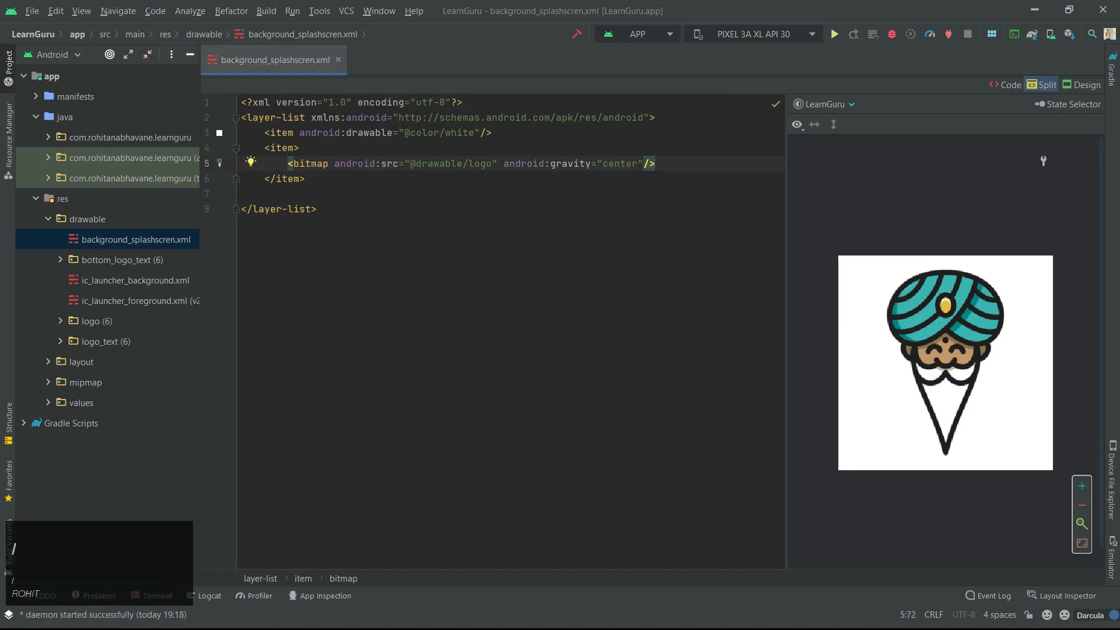
pyautogui.write('<item')
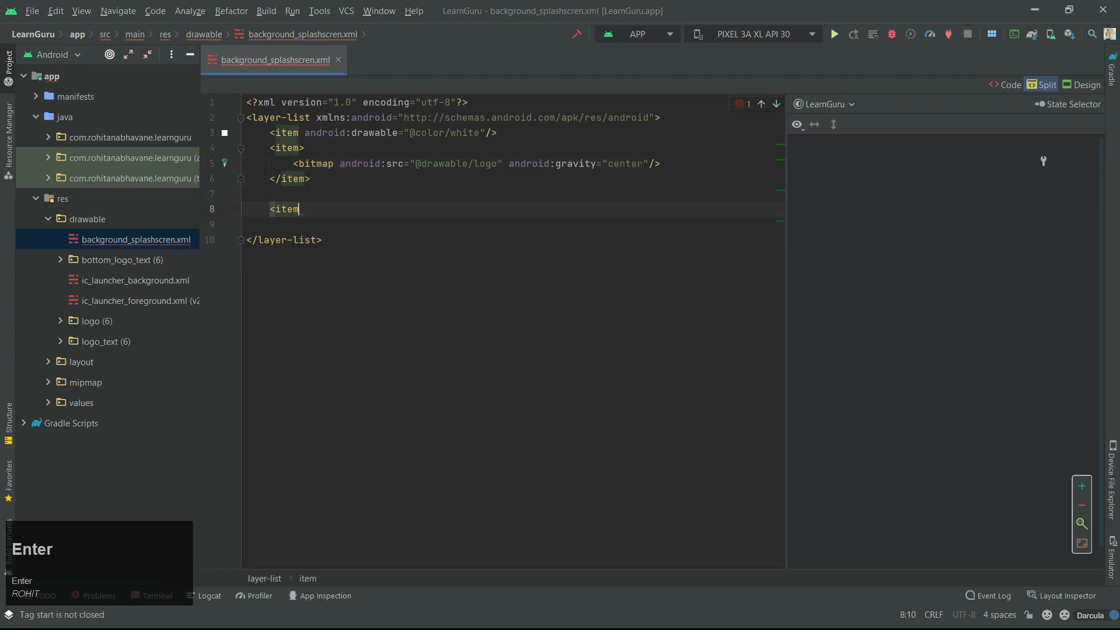
pyautogui.write('<bitmap')
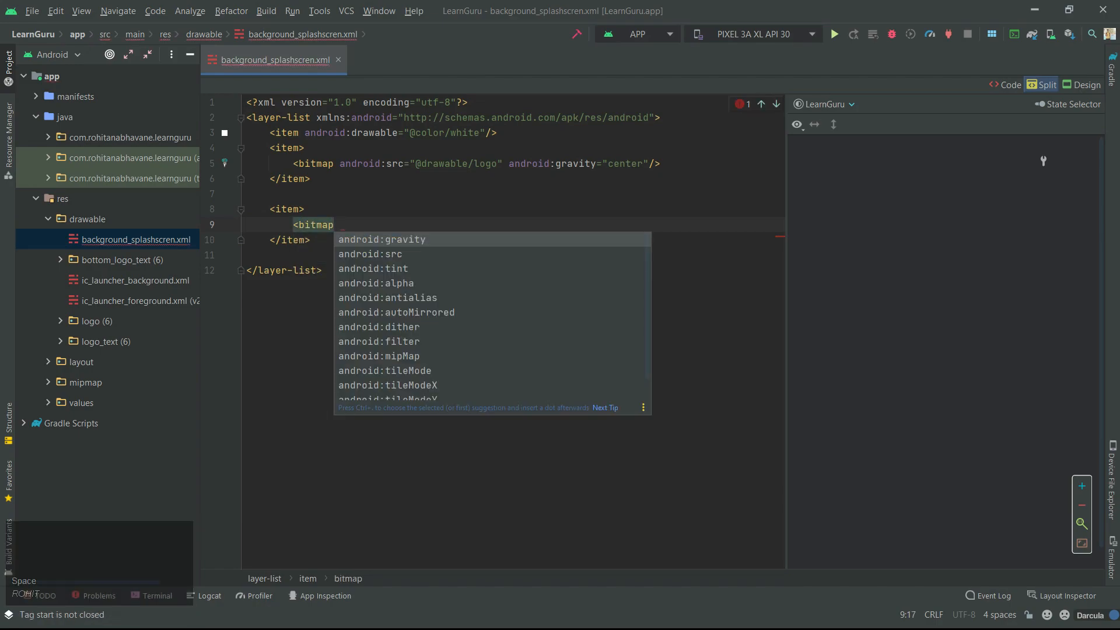
pyautogui.press('Enter')
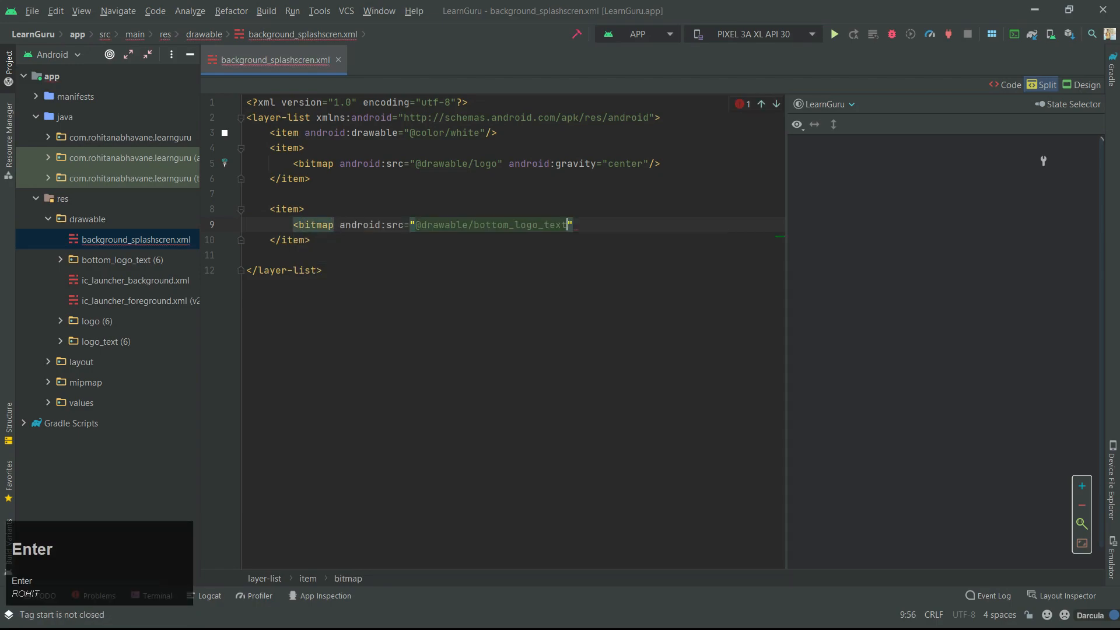
pyautogui.write('android:gravity="')
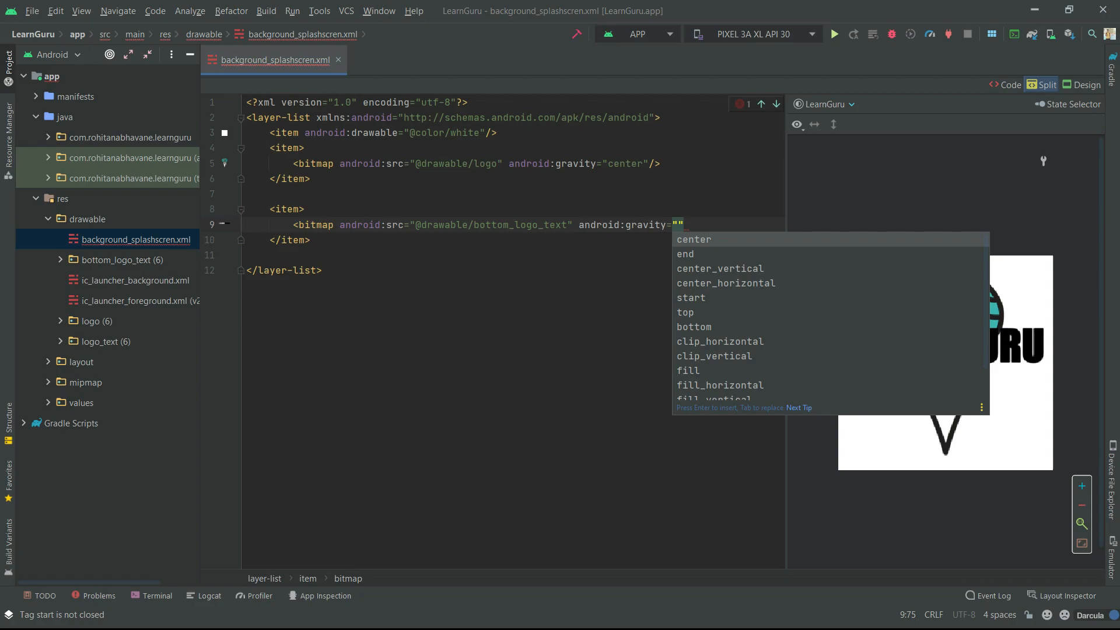
pyautogui.click(694, 326)
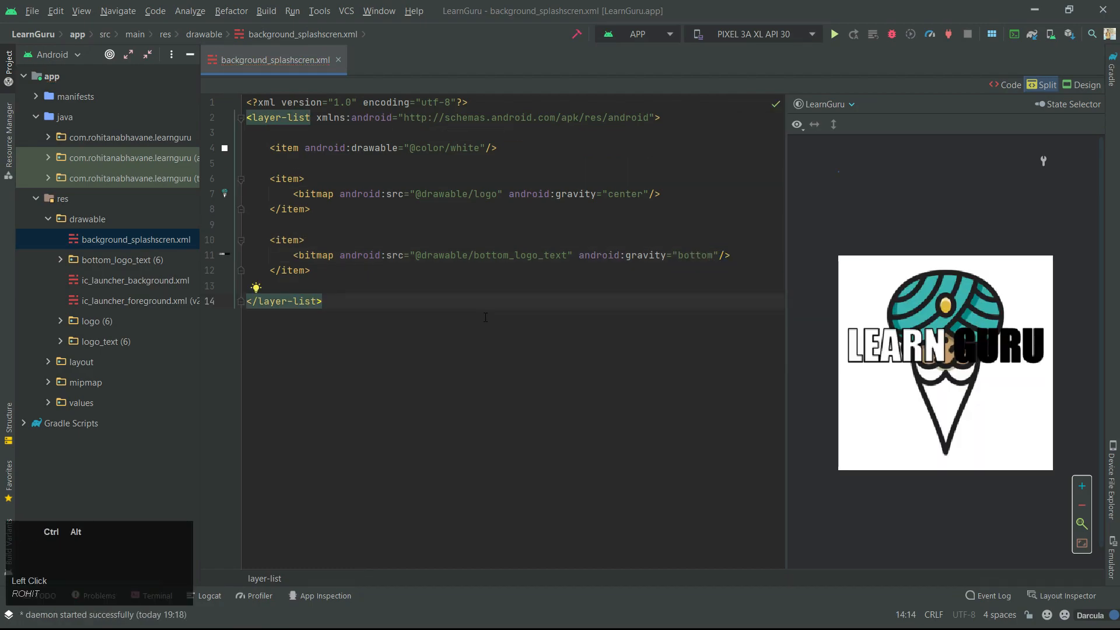
pyautogui.press('ctrl+alt+l')
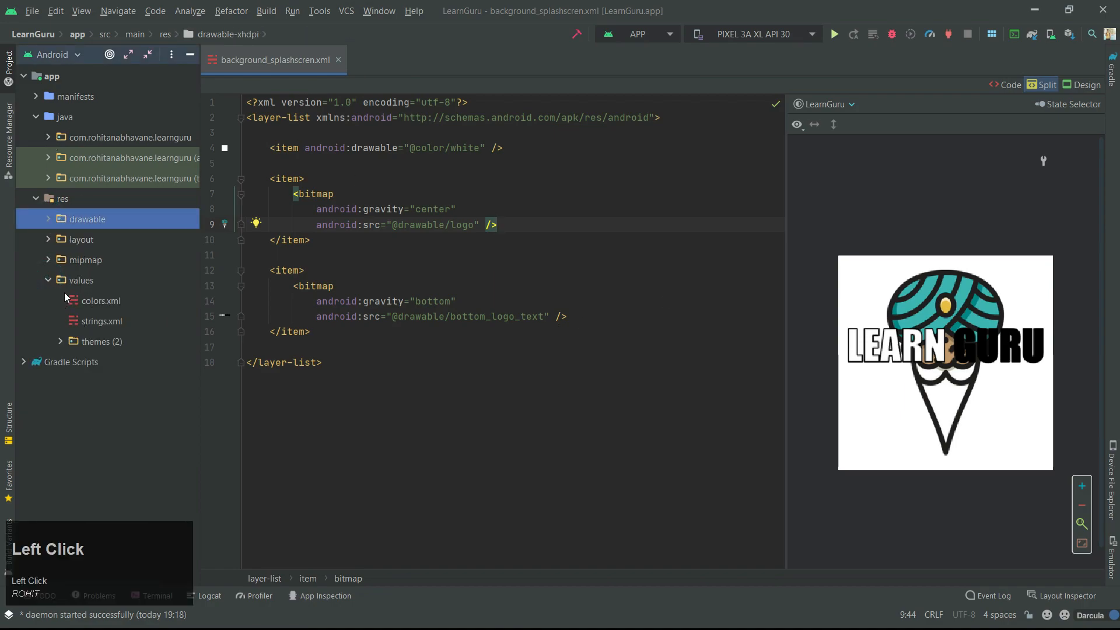
# - In themes.xml declare a SplashScreen style with the DayNight NoActionBar parent theme
pyautogui.click(61, 342)
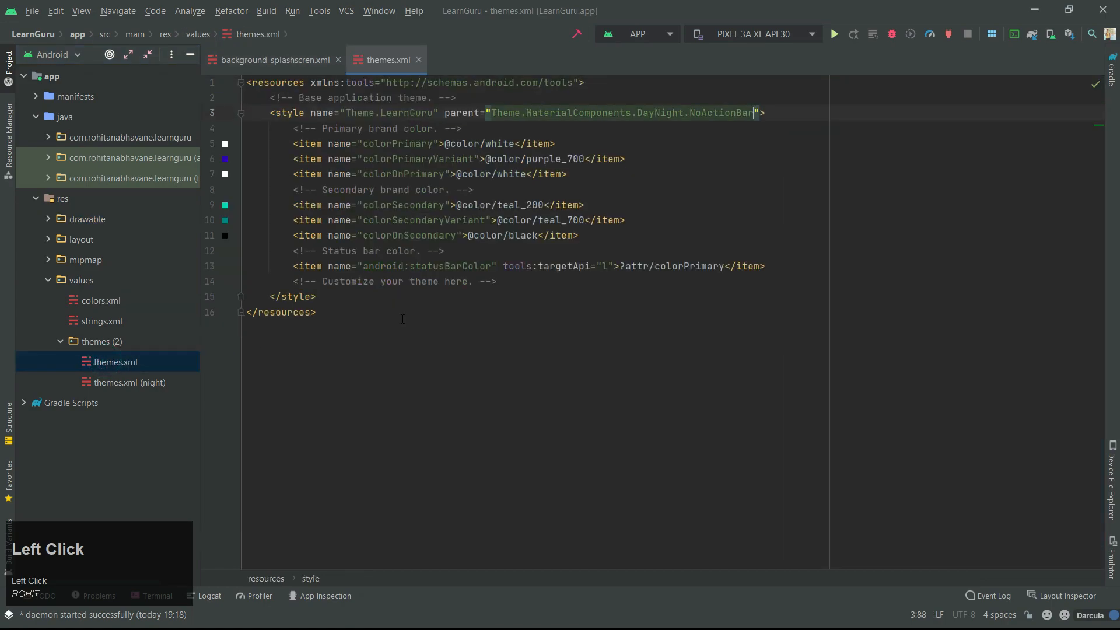
pyautogui.write('<!-- Spla')
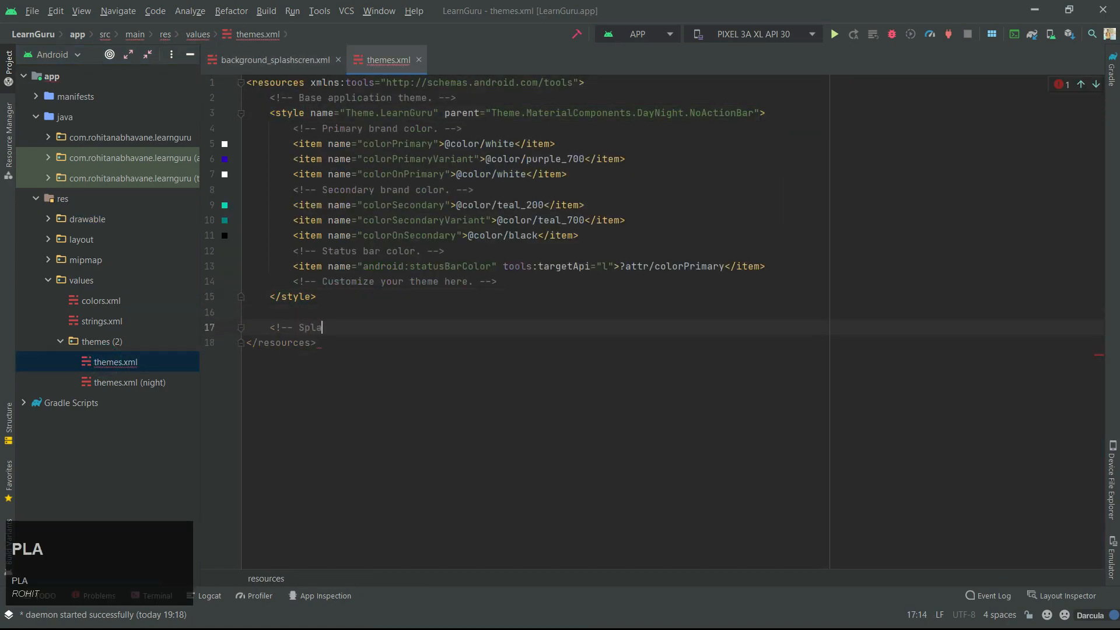
pyautogui.write('shScreen -->')
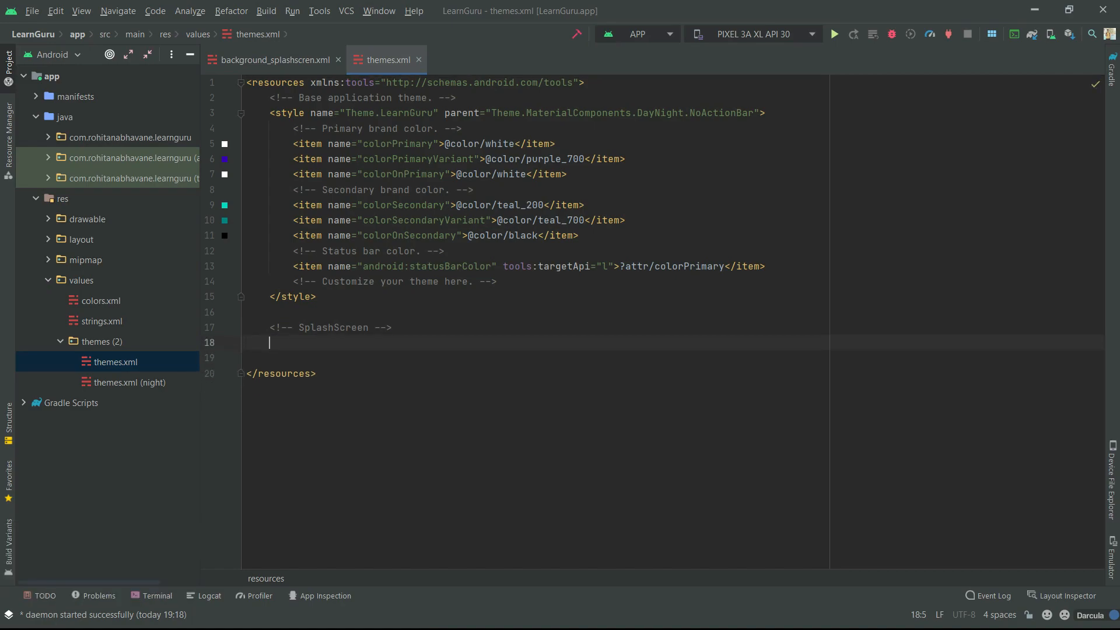
pyautogui.write('<style name="')
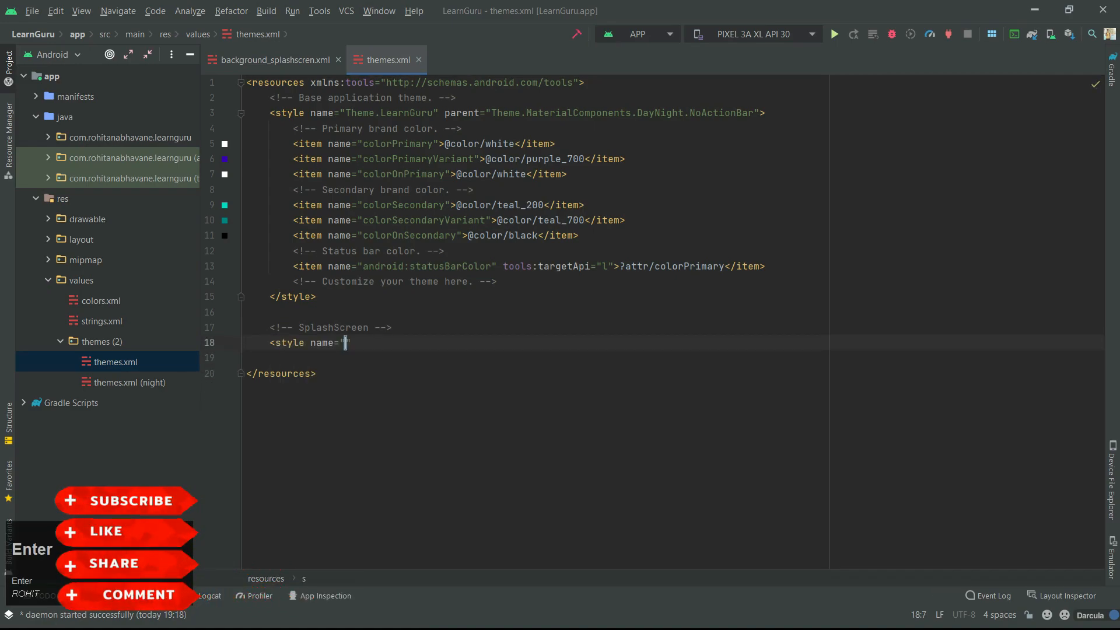
pyautogui.write('"')
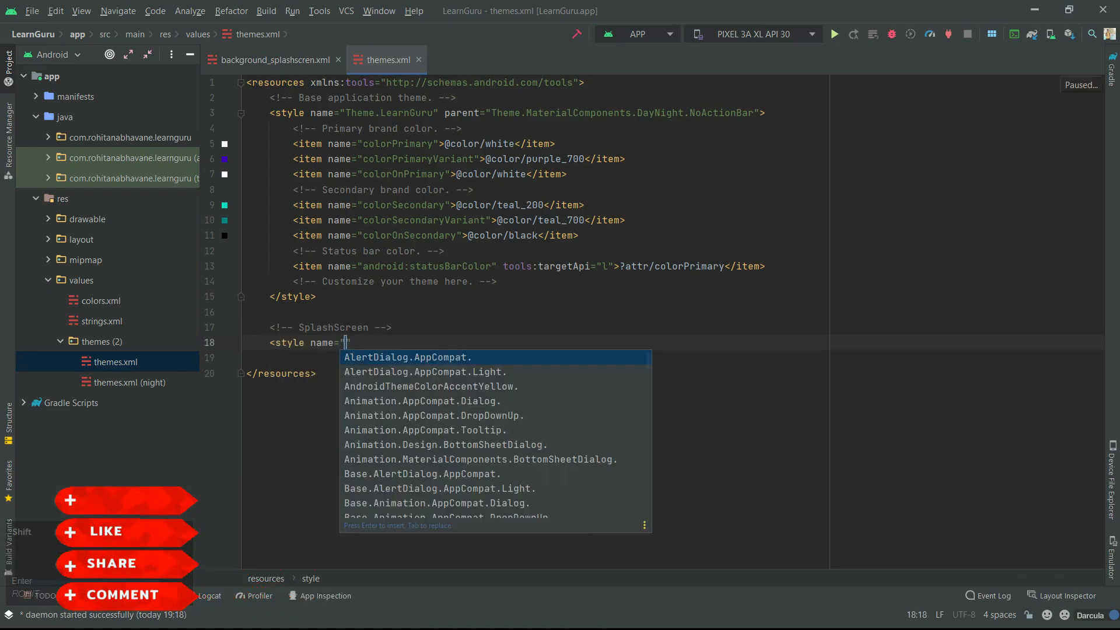
pyautogui.write('Spla')
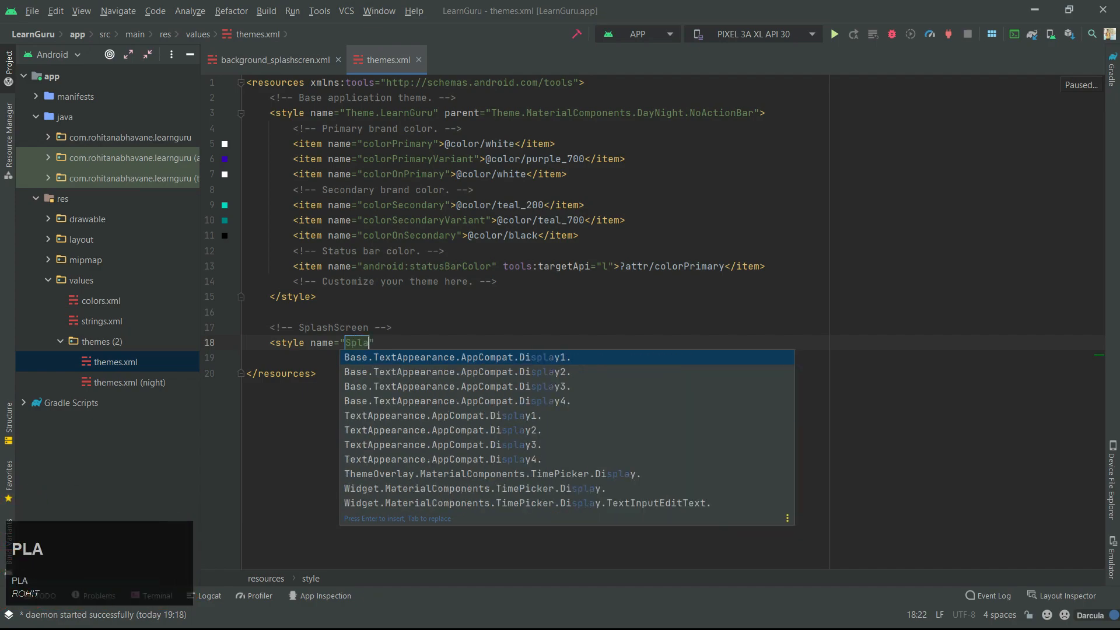
pyautogui.write('hScreen')
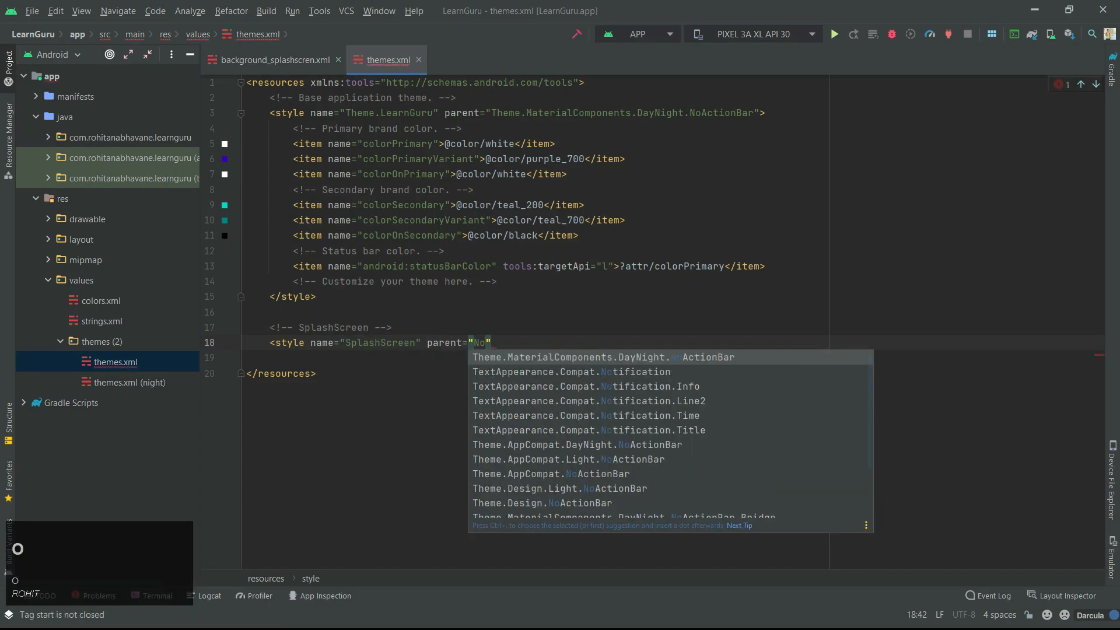
pyautogui.press('Enter')
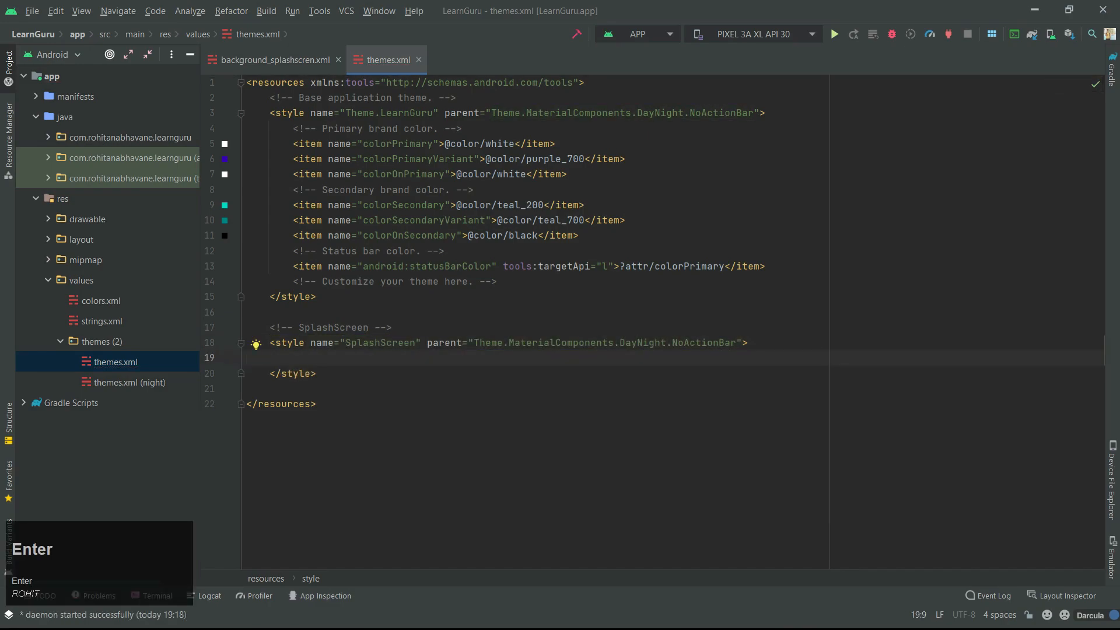
pyautogui.write('<item name="')
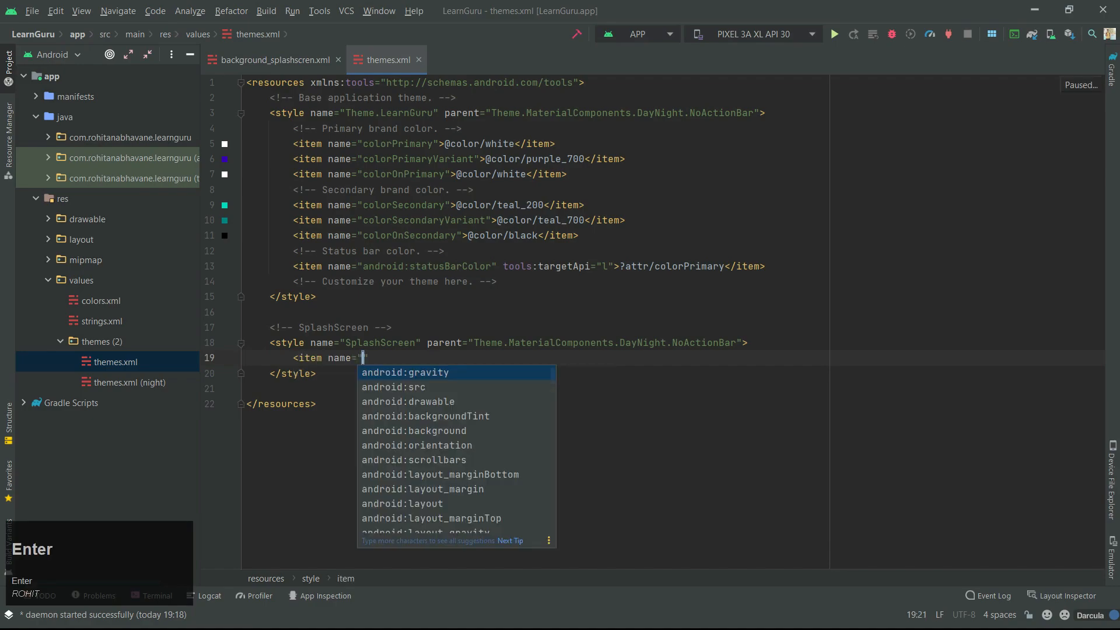
pyautogui.write('window')
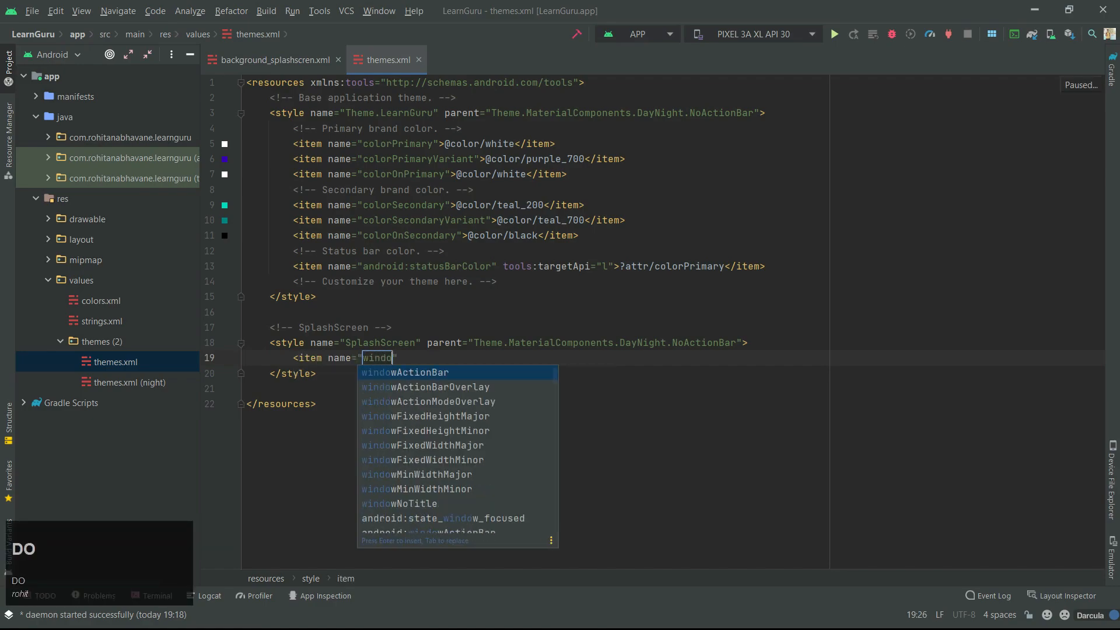
pyautogui.write('Background')
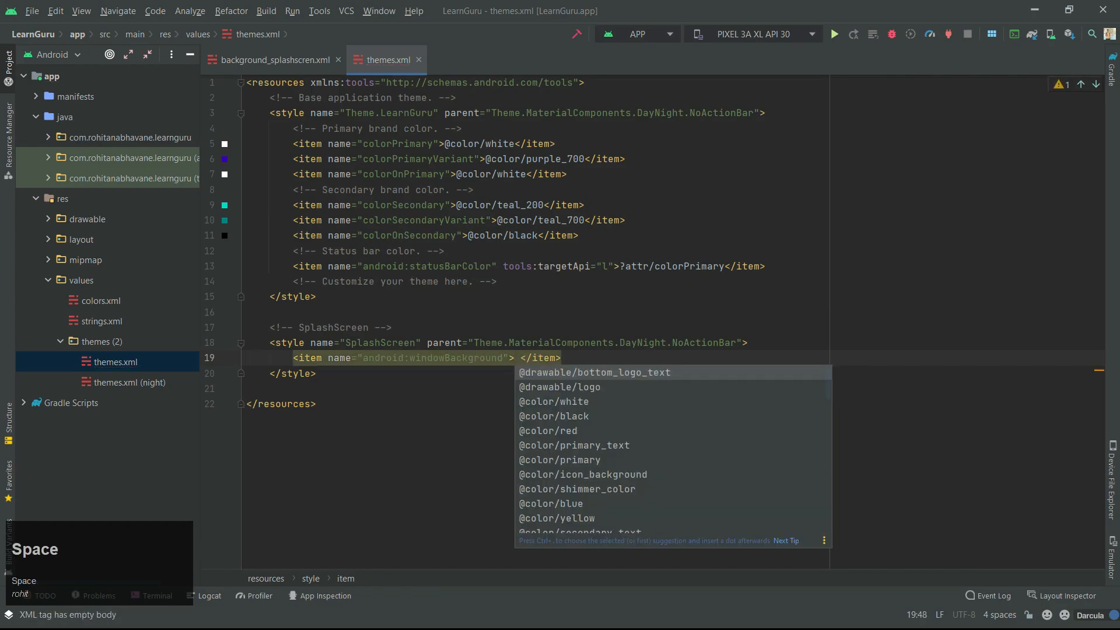
pyautogui.write('@')
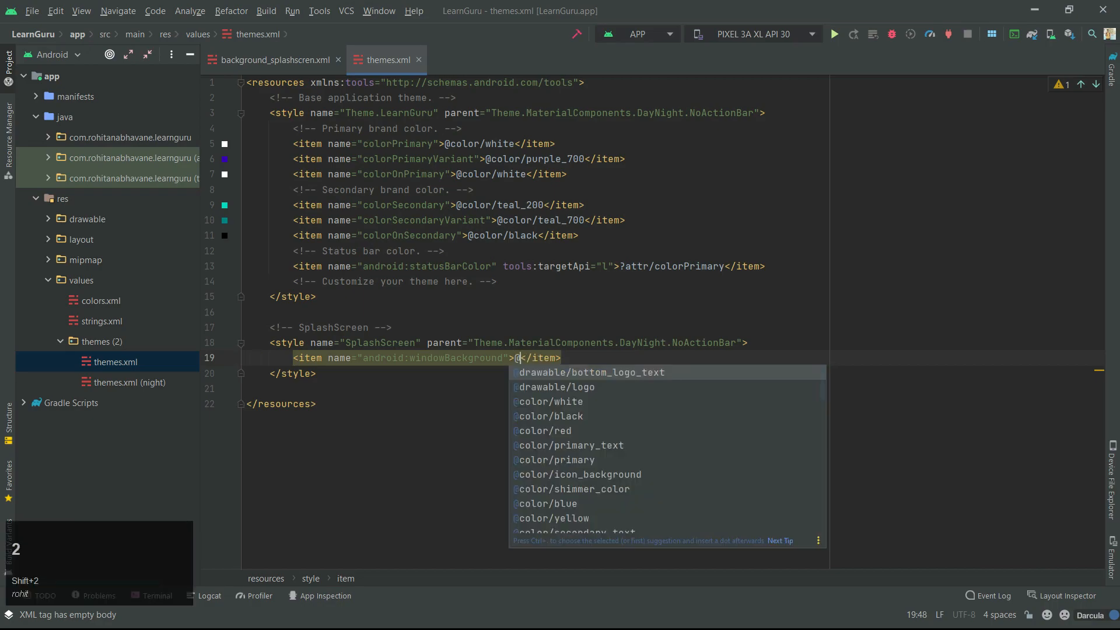
pyautogui.write('drawable/background_splashscren')
pyautogui.press('Enter')
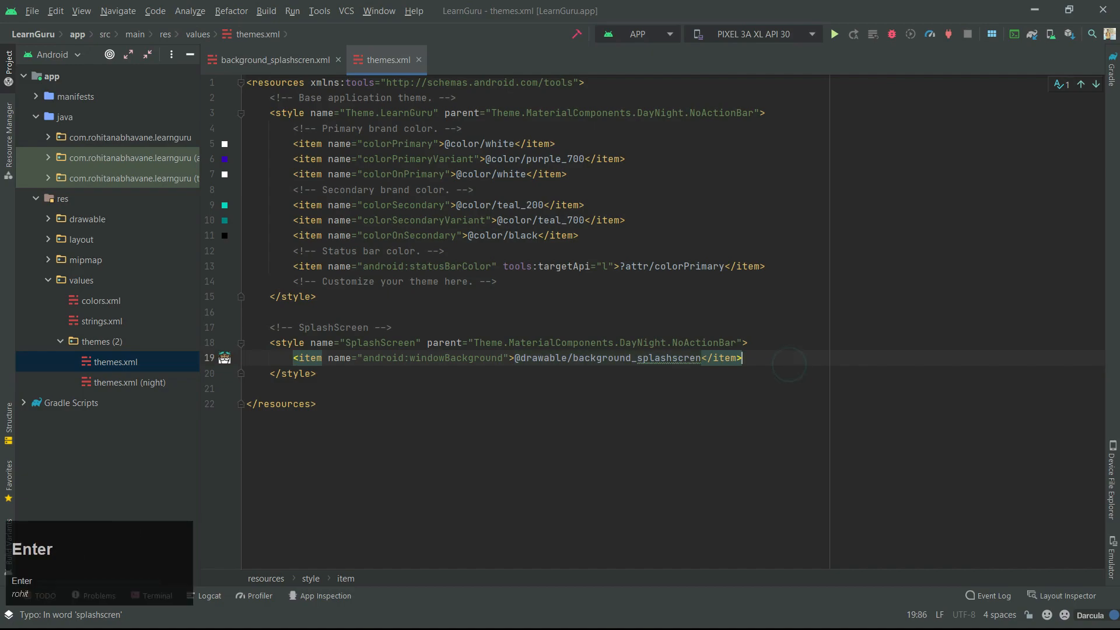
pyautogui.write('<item name="sta')
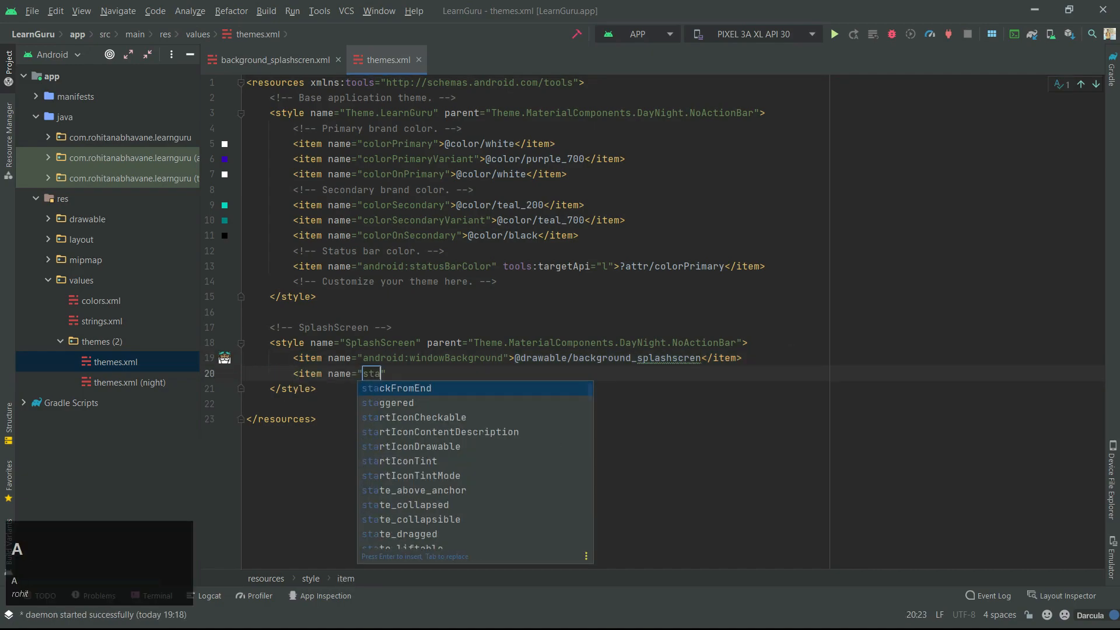
pyautogui.write('android:statusBarColor" too')
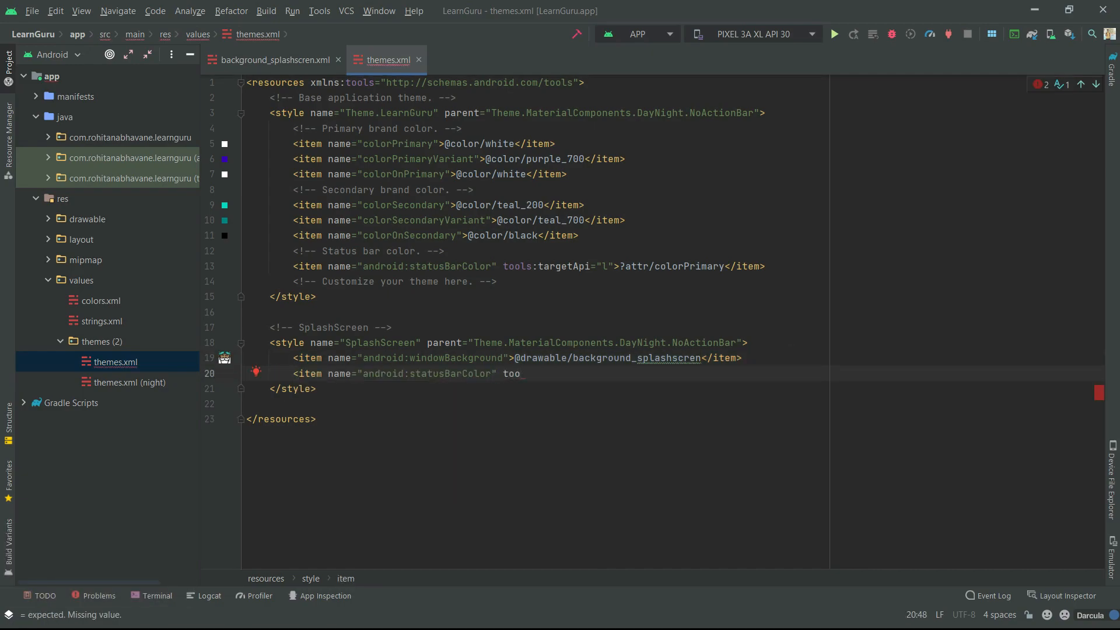
pyautogui.tripleClick(529, 266)
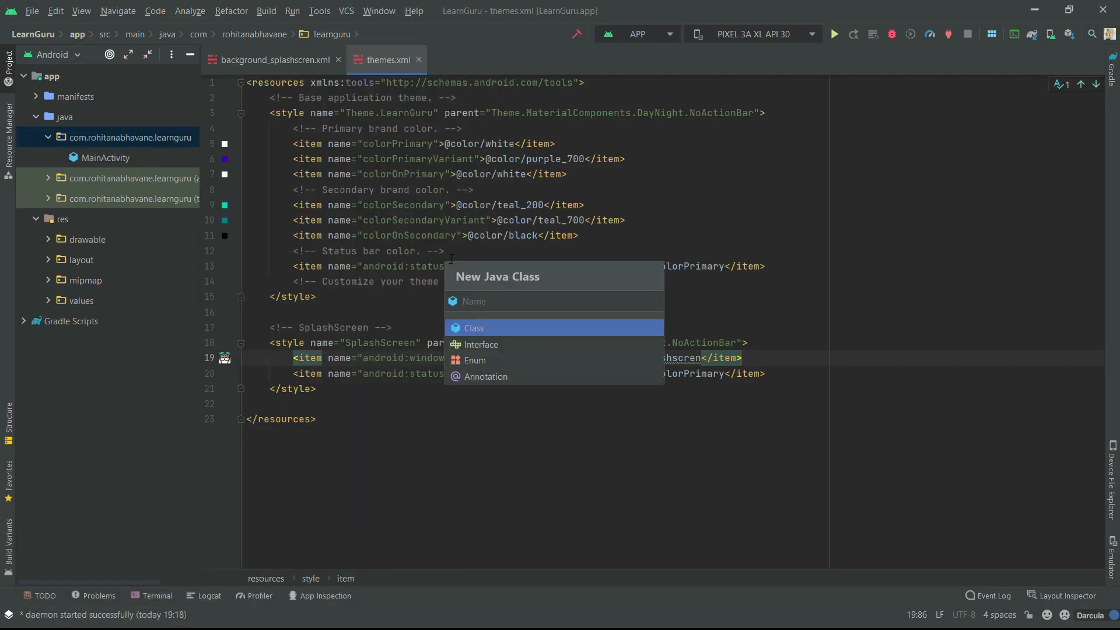
# - Name the new Java class SplashScreen and make it extend AppCompatActivity
pyautogui.write('SplashScreen')
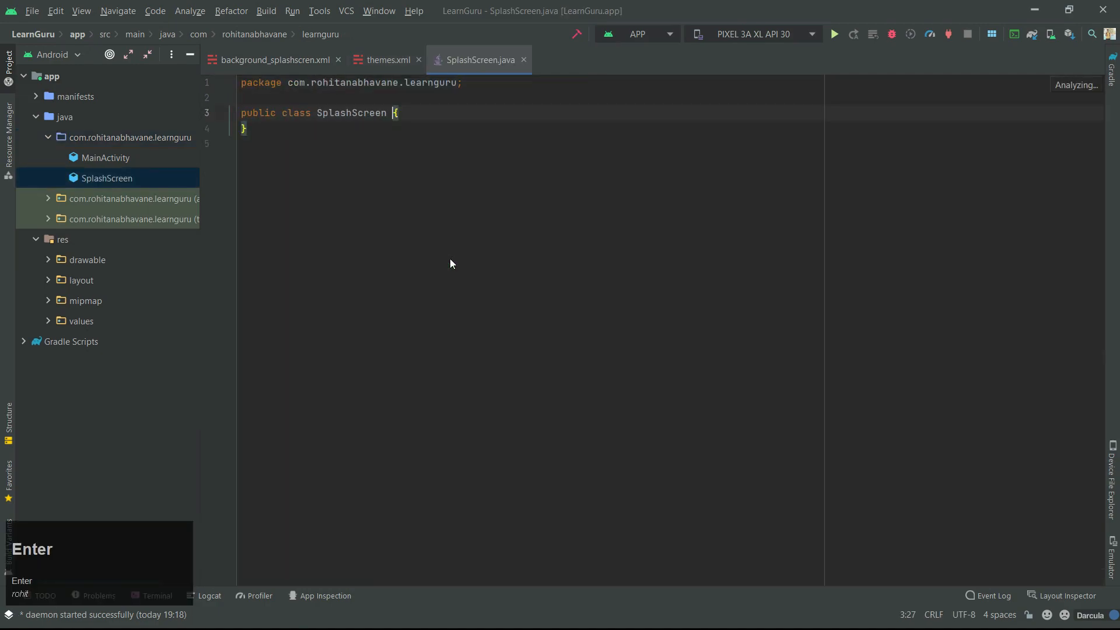
pyautogui.write('exte')
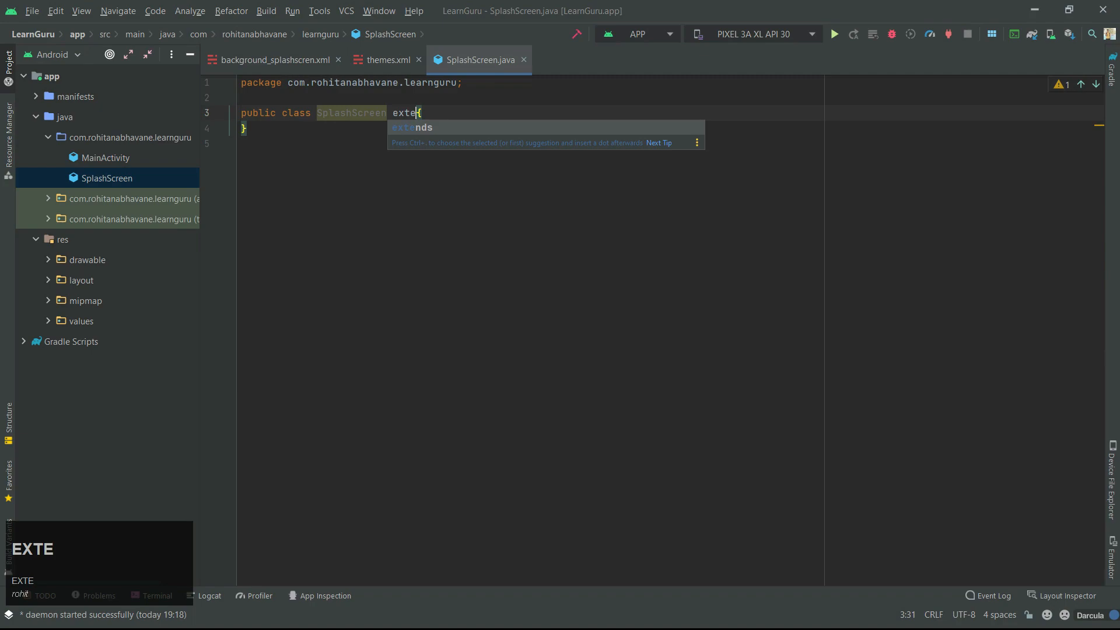
pyautogui.write('nds App')
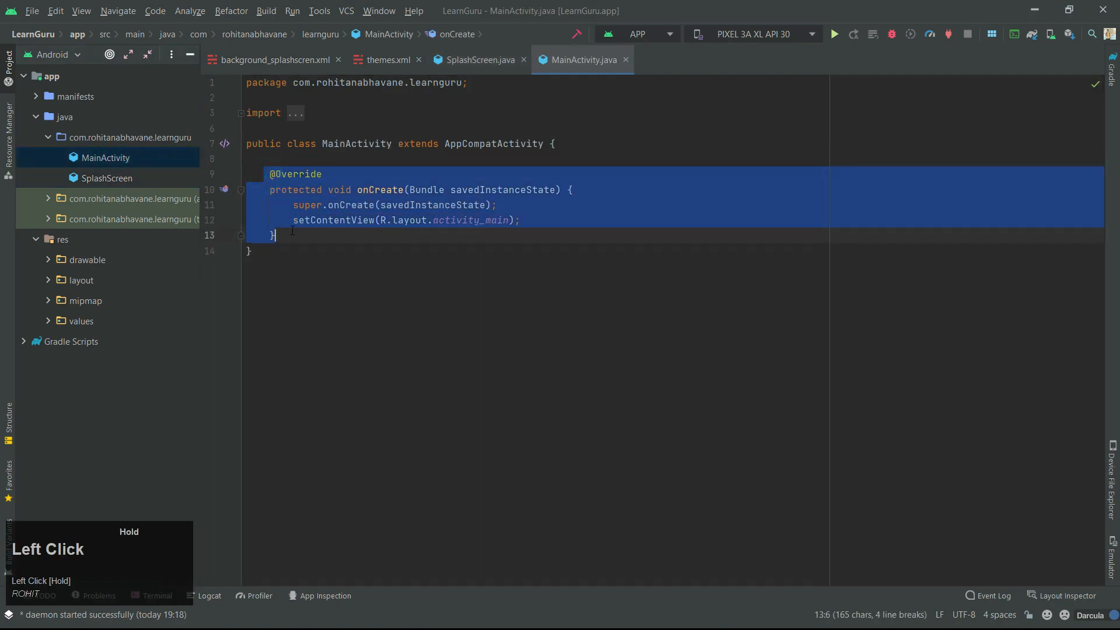
# - Paste onCreate into SplashScreen.java and remove its setContentView line
pyautogui.click(479, 60)
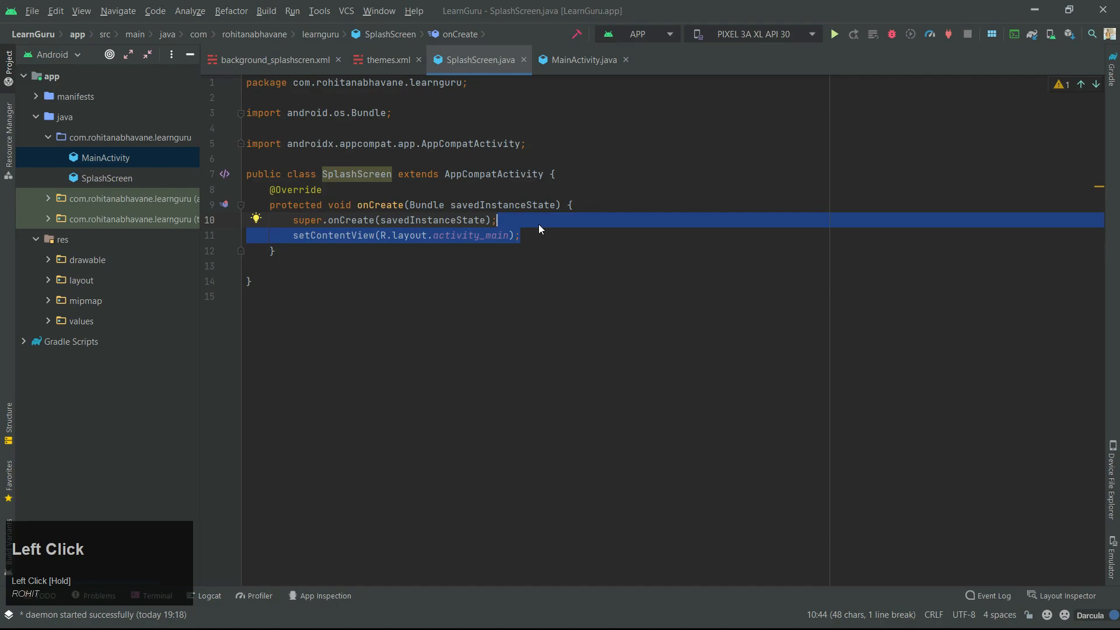
pyautogui.press('Delete')
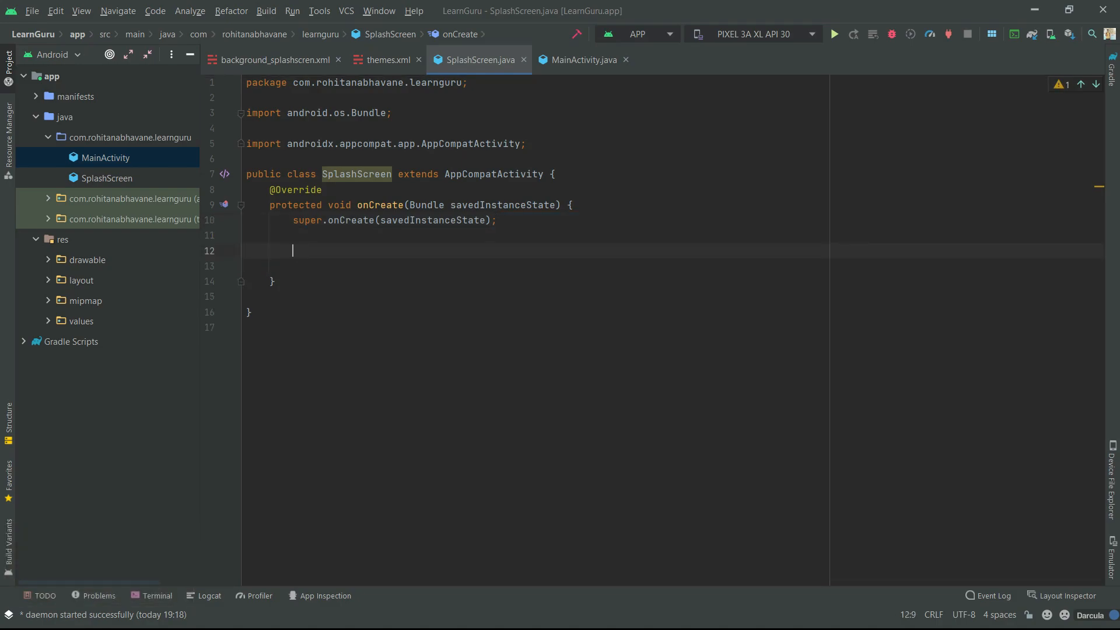
# - Add new Handler().postDelayed with a Runnable and 2000 ms delay in onCreate
pyautogui.write('new Handler(')
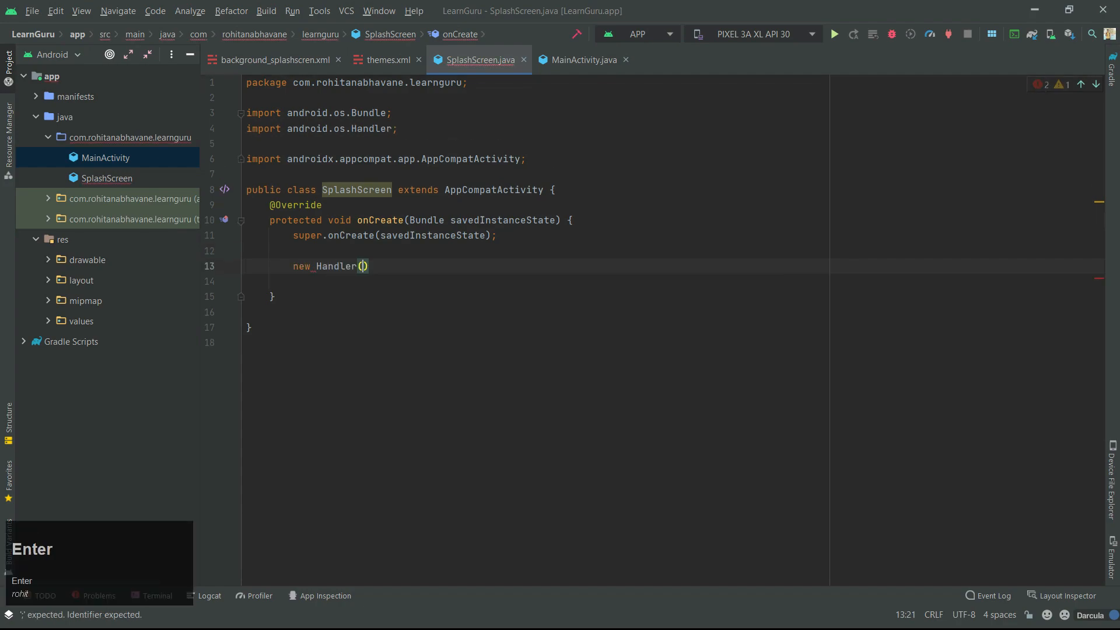
pyautogui.write('.postDelayed(new Runnable() {')
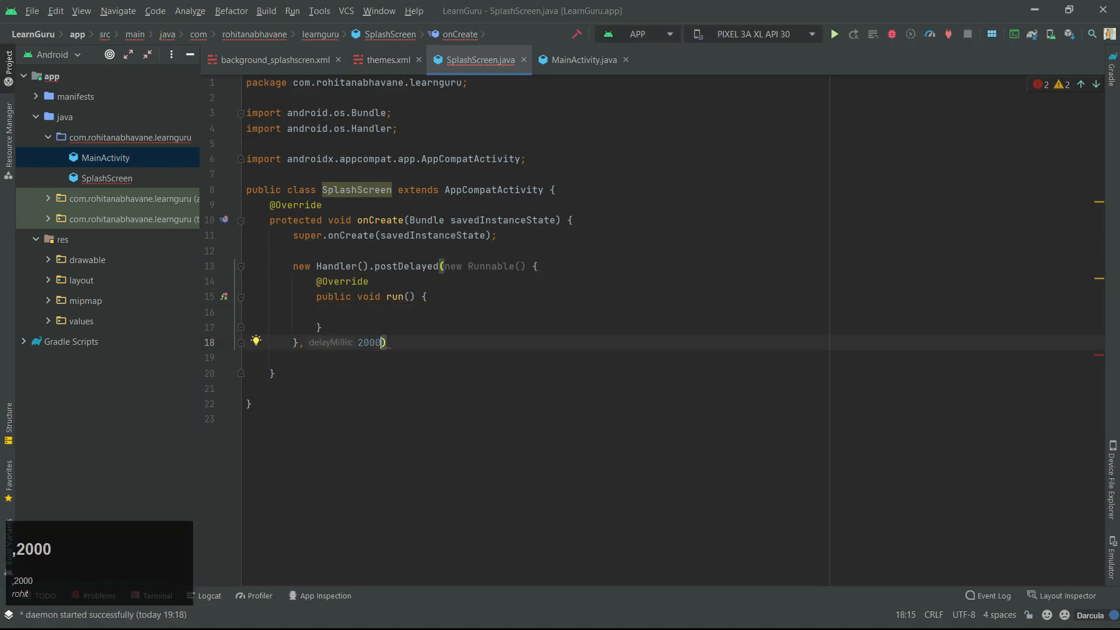
pyautogui.click(412, 358)
pyautogui.write(';')
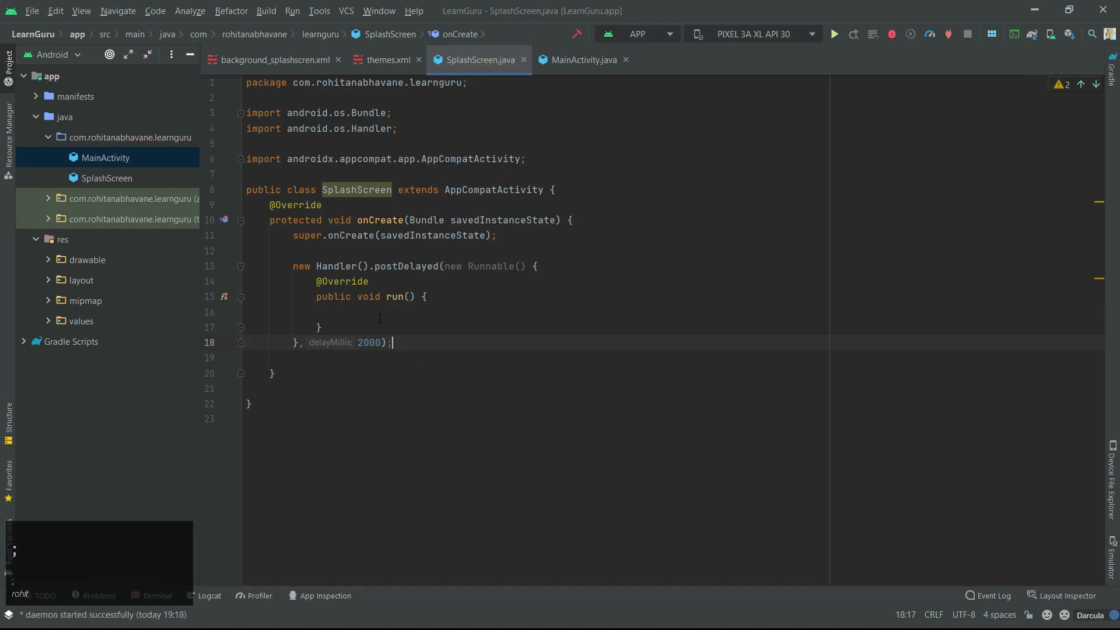
pyautogui.click(340, 313)
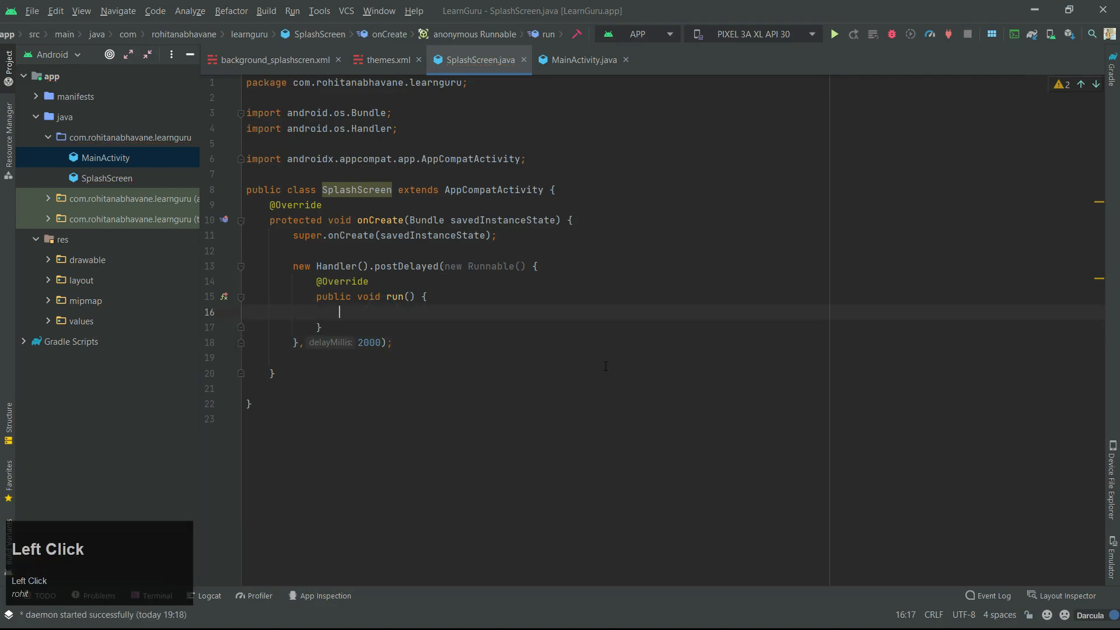
# - Inside run, start MainActivity via an Intent from SplashScreen.this and call finish()
pyautogui.write('startActivity(new );')
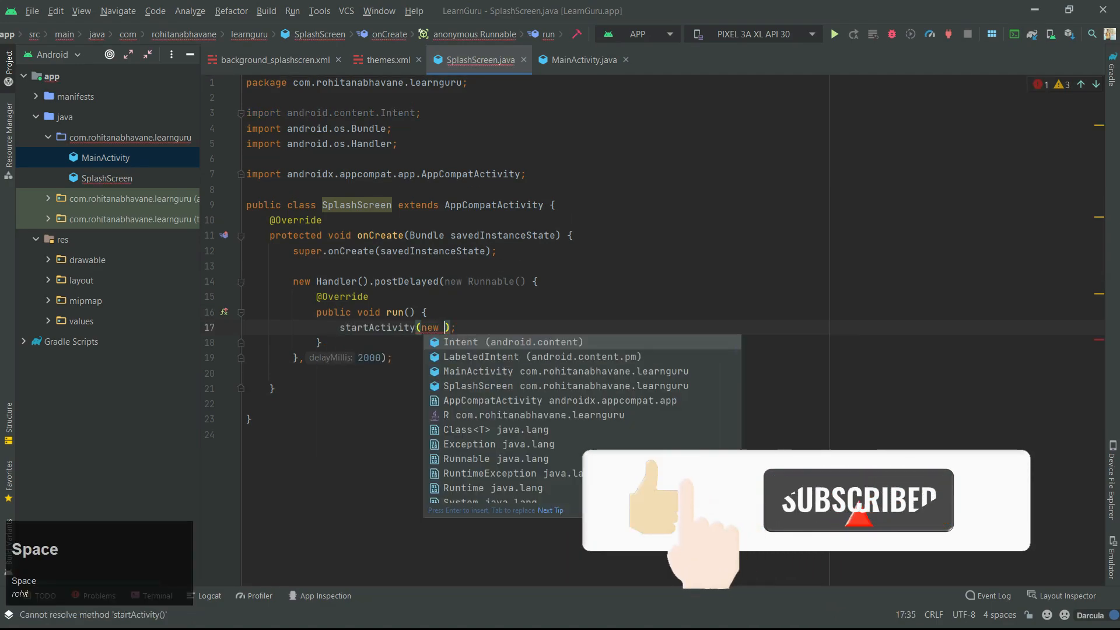
pyautogui.write('Intent(SplashScreen.this')
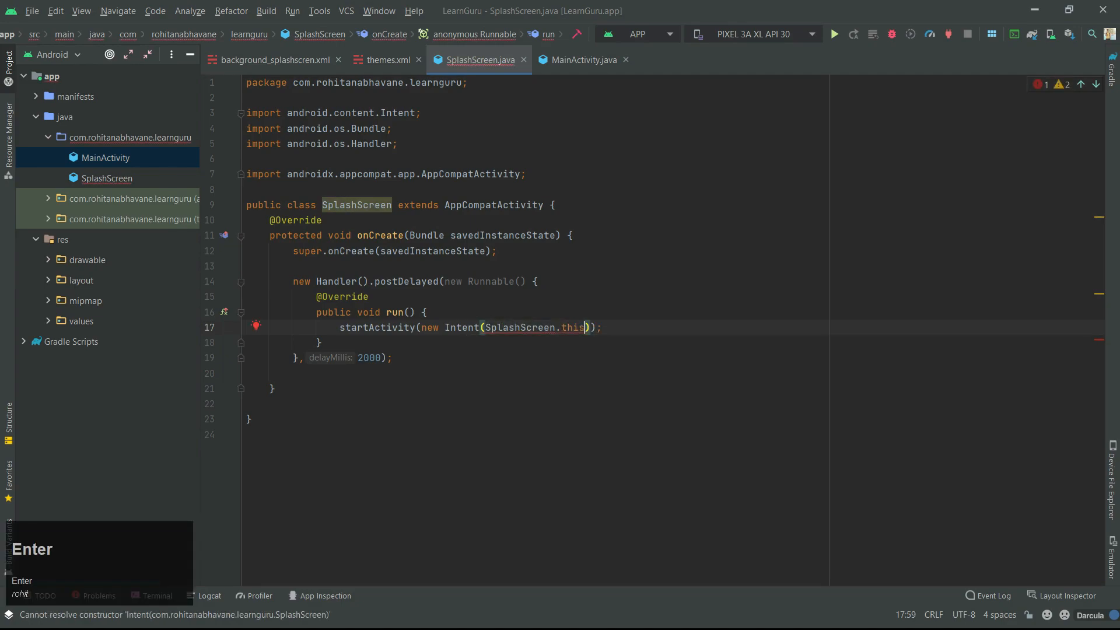
pyautogui.write(',MainActivity.class')
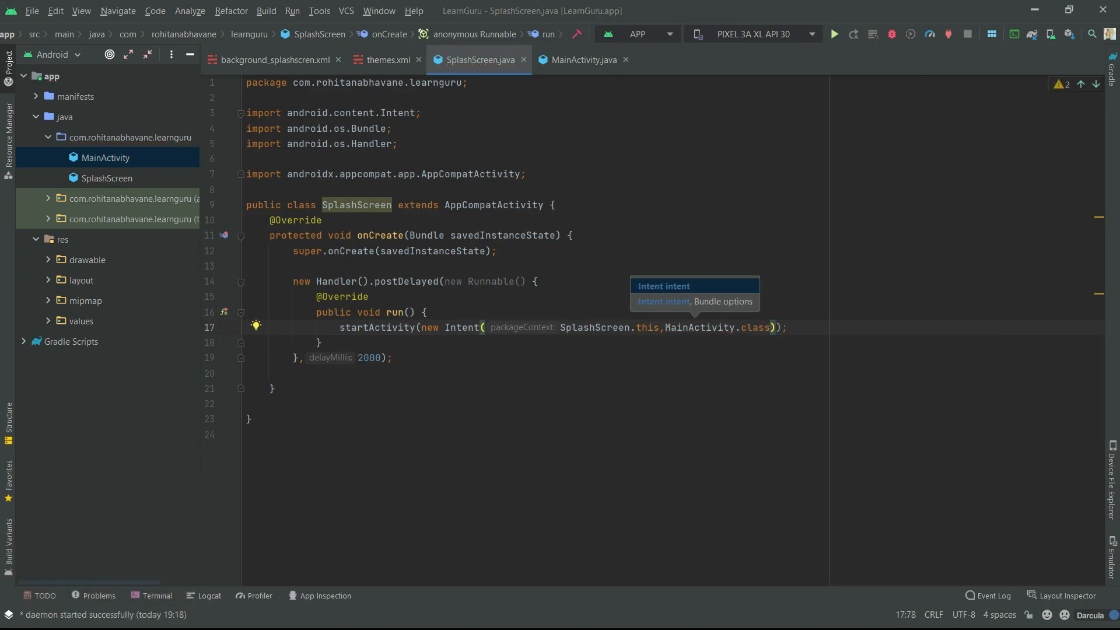
pyautogui.press('Enter')
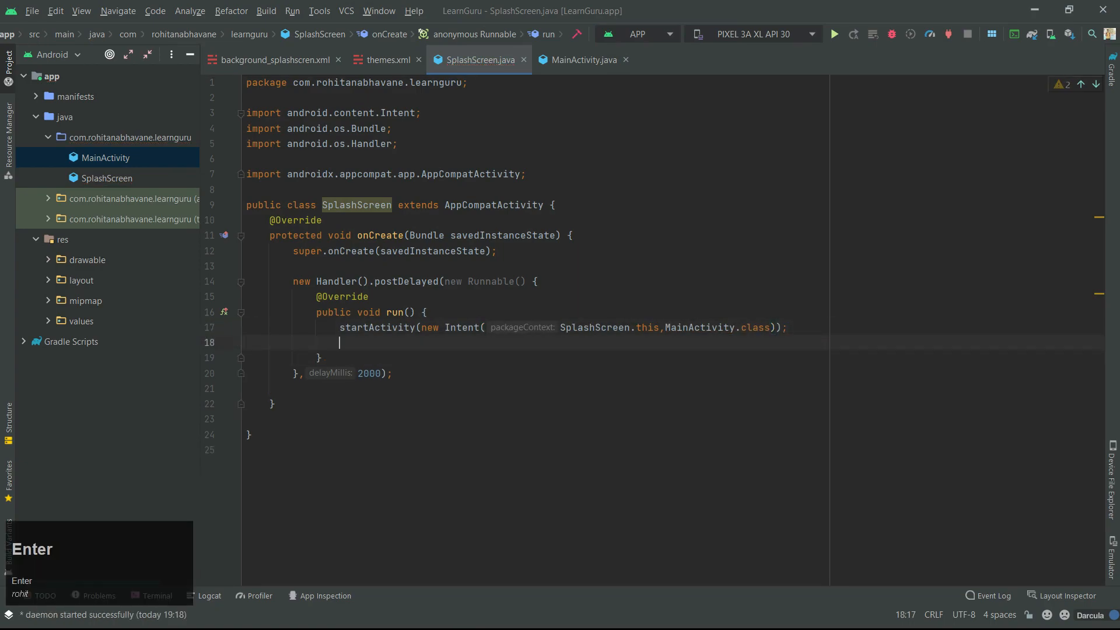
pyautogui.write('finish();')
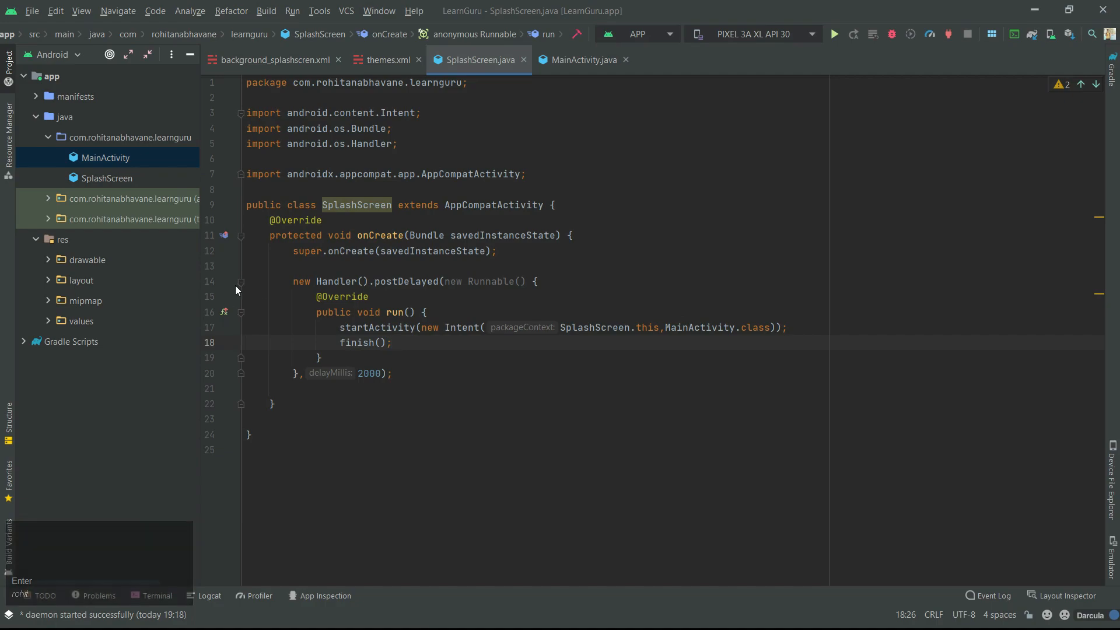
# - In AndroidManifest.xml add a new <activity> entry named .SplashScreen
pyautogui.click(109, 116)
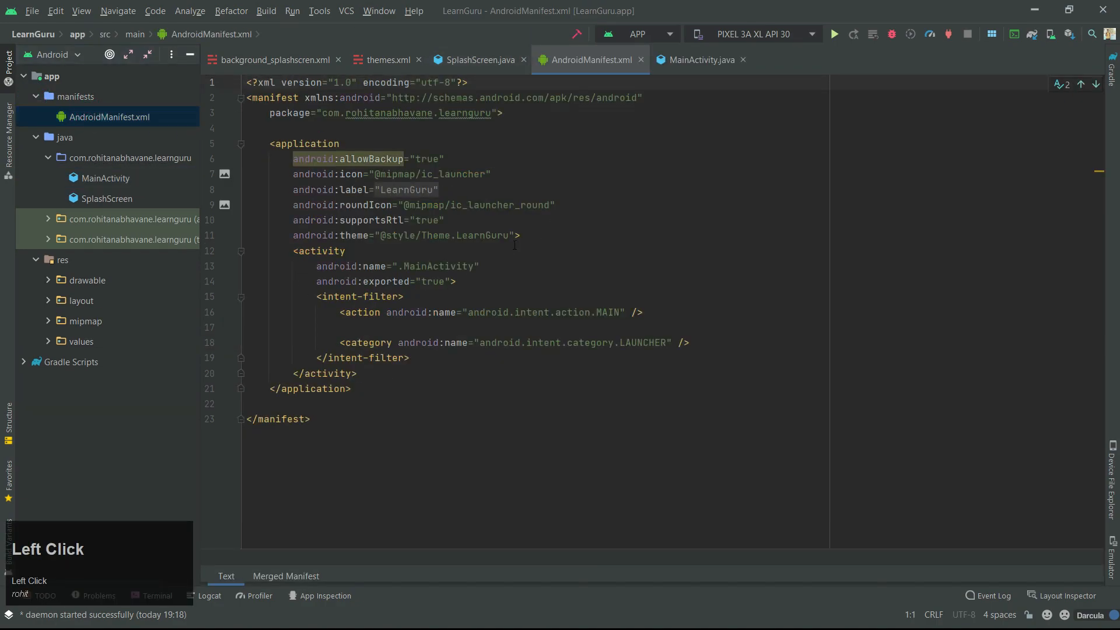
pyautogui.press('Enter')
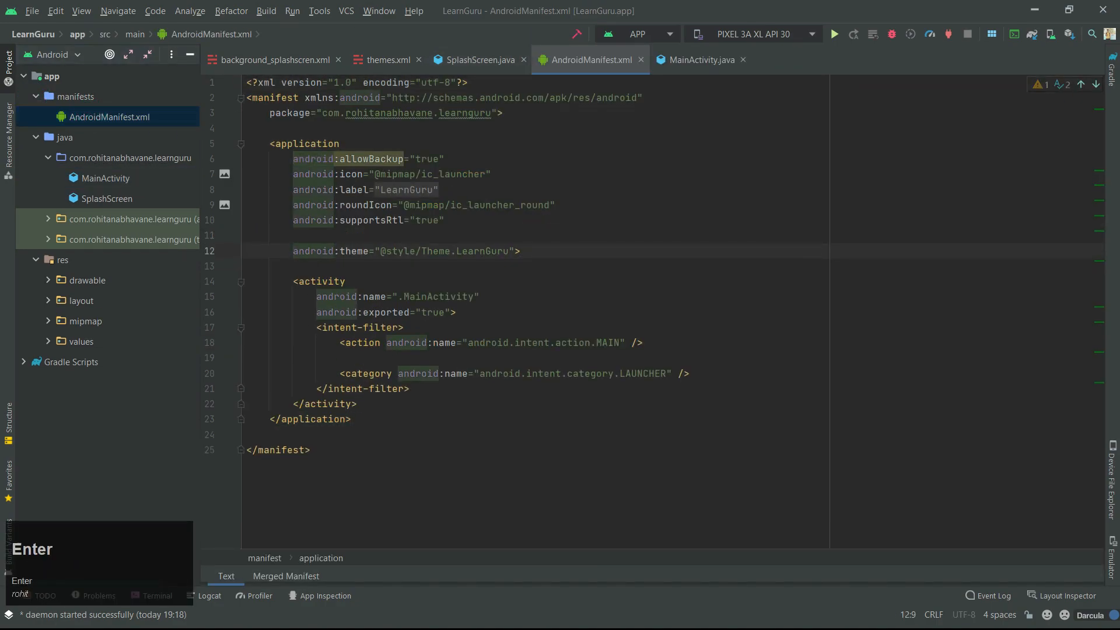
pyautogui.press('Enter')
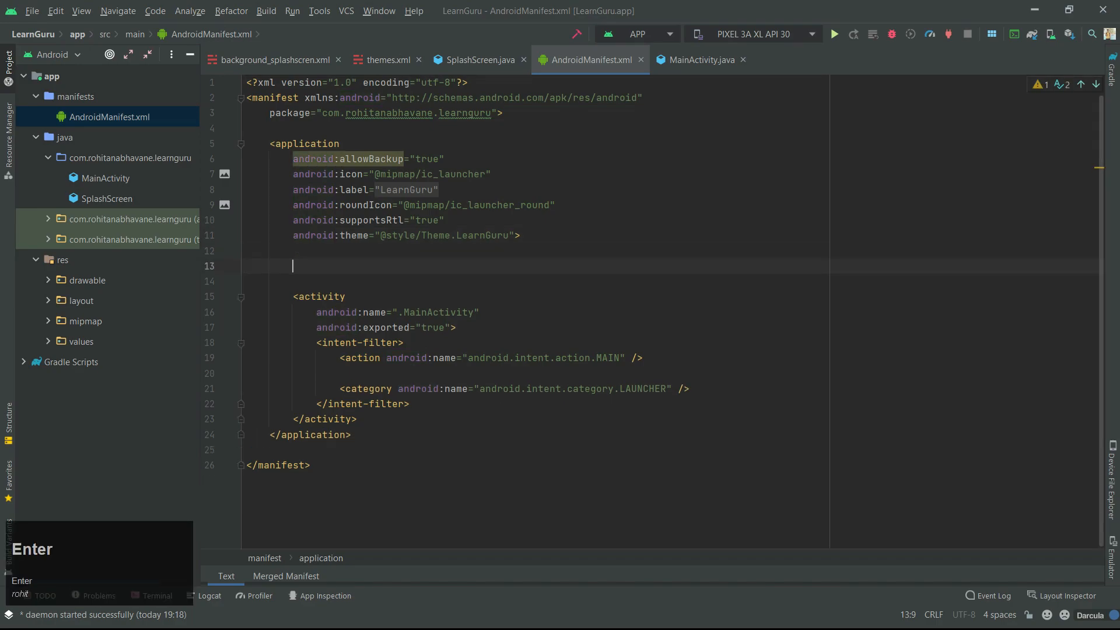
pyautogui.write('<activity android:name="')
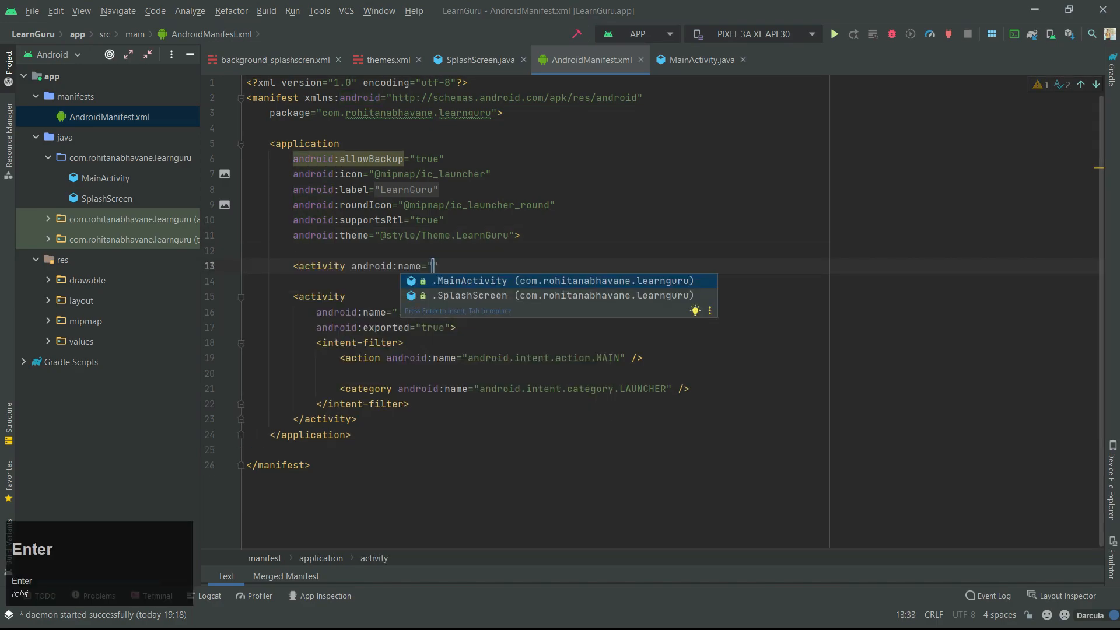
pyautogui.press('enter')
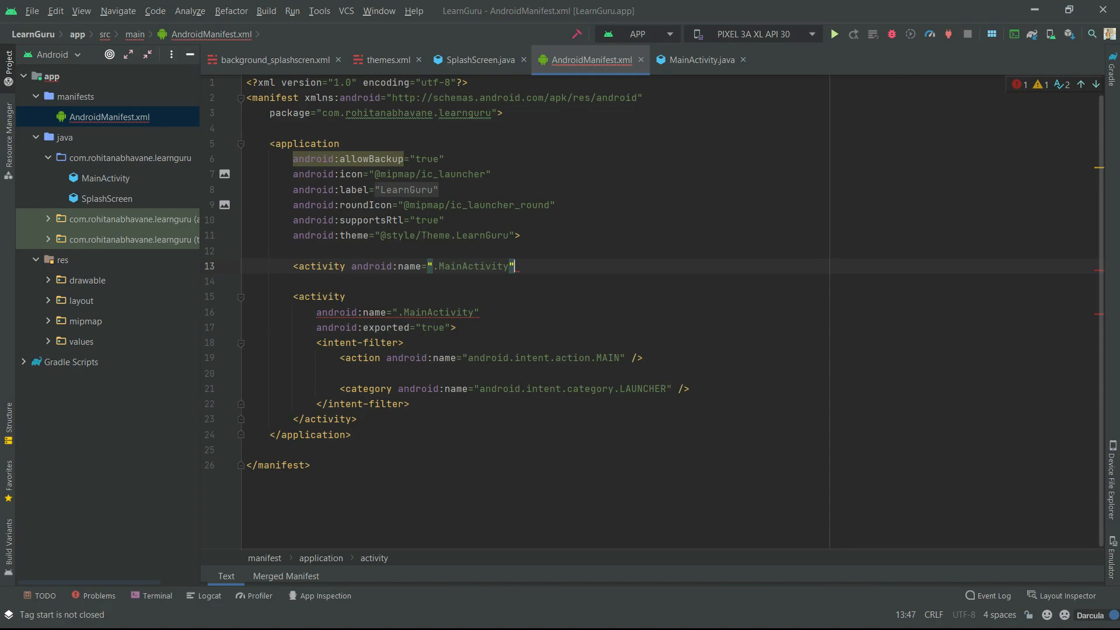
pyautogui.write('/>')
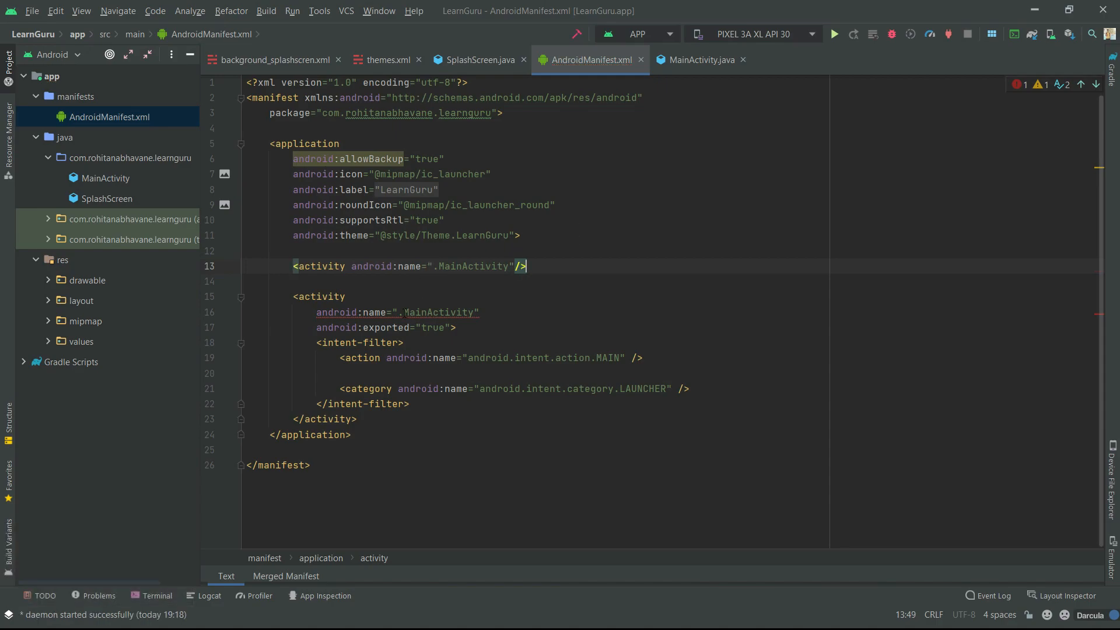
pyautogui.write('SplashScreen')
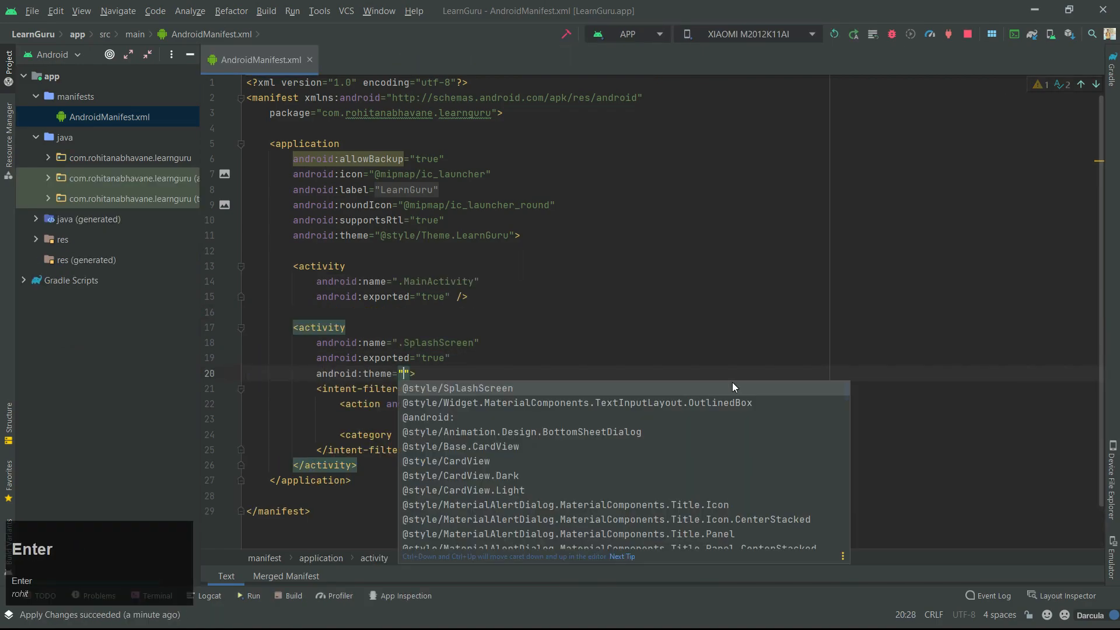
pyautogui.click(457, 388)
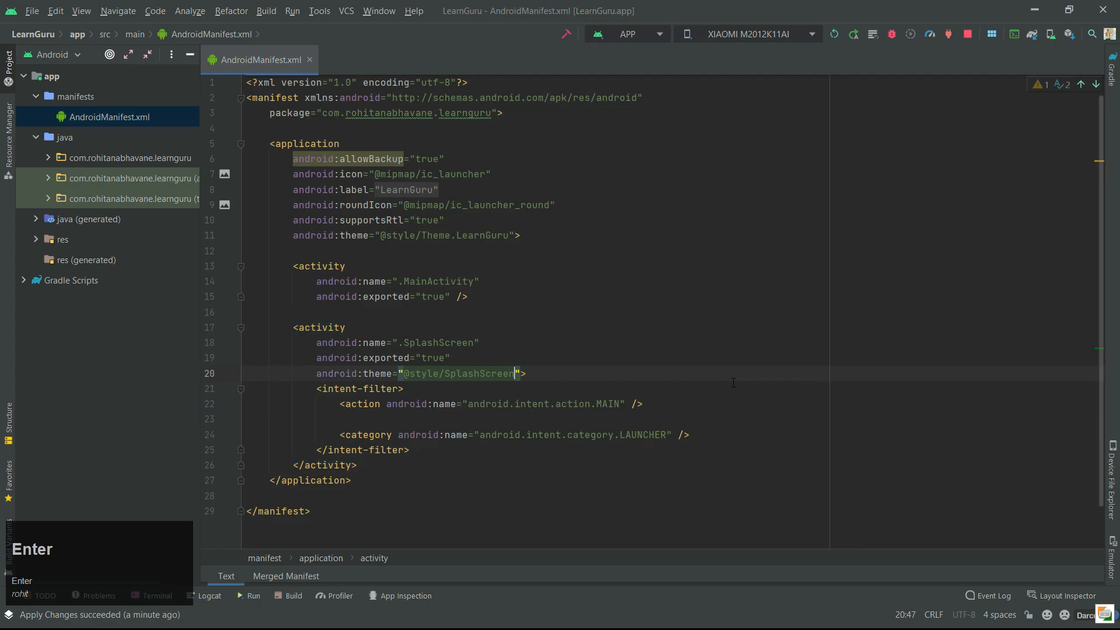